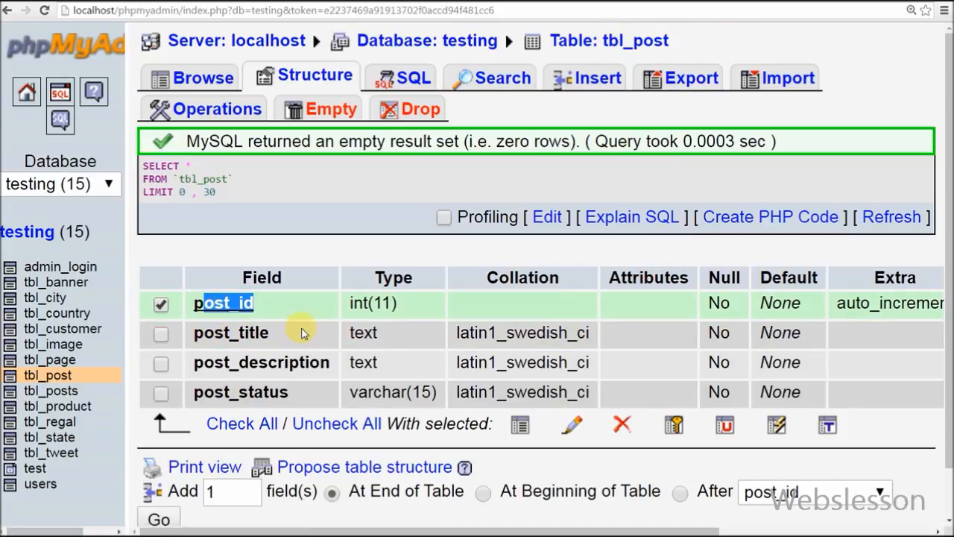
- Add a form group with hidden post_id input and an empty div id="autoSave" below the description
{"action": "left_click", "coordinate": [161, 363]}
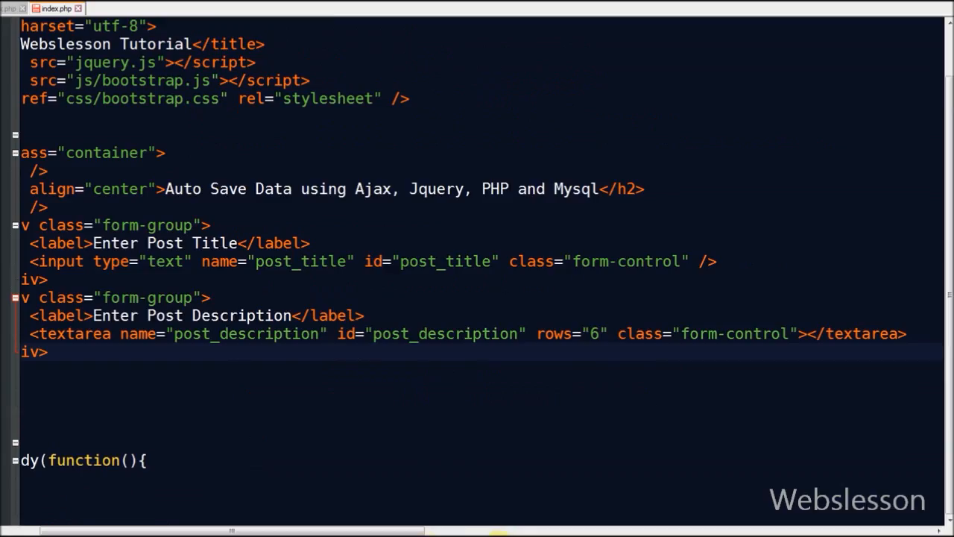
{"action": "left_click", "coordinate": [22, 334]}
{"action": "type", "text": "<input type=\"hidden\" name=\"post_id\" id=\"post_id\" />"}
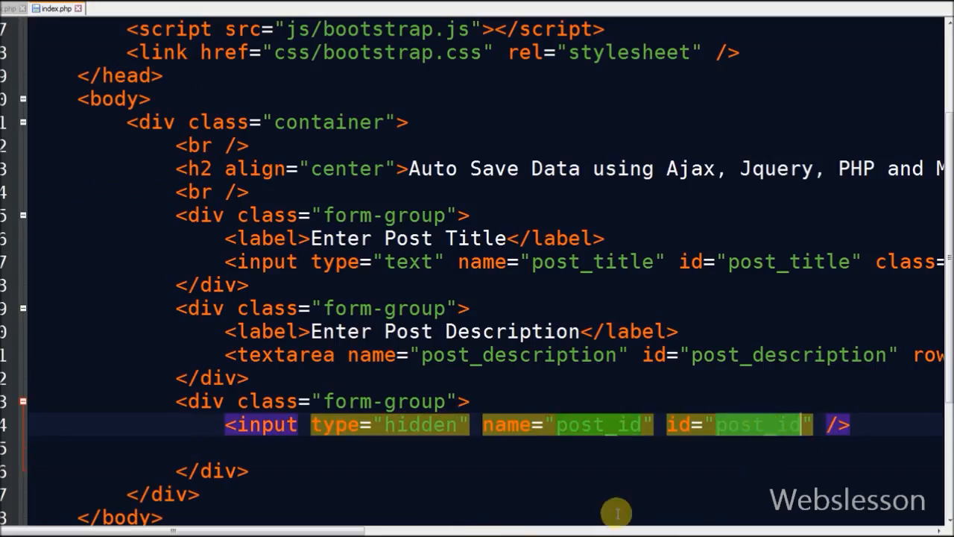
{"action": "left_click", "coordinate": [850, 424]}
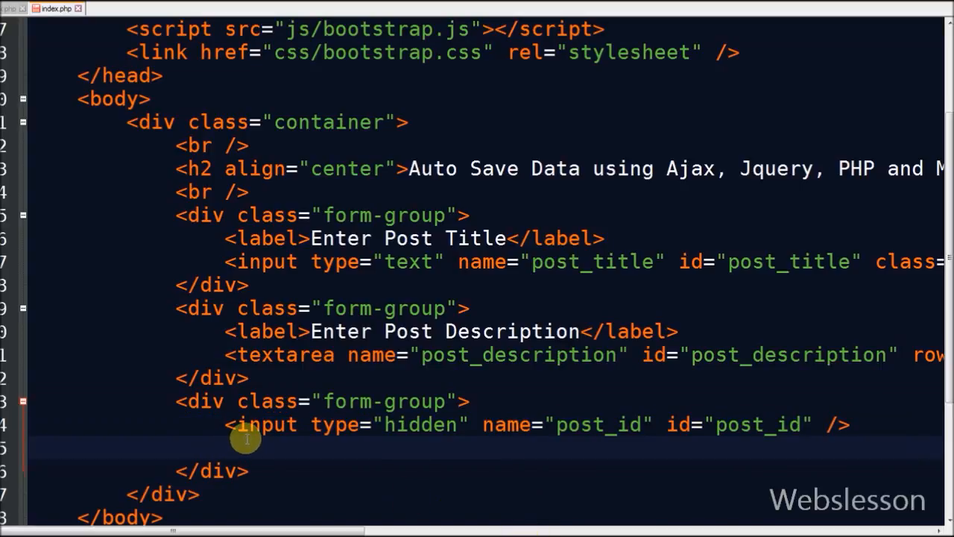
{"action": "type", "text": "<div id=\"autoSave\">"}
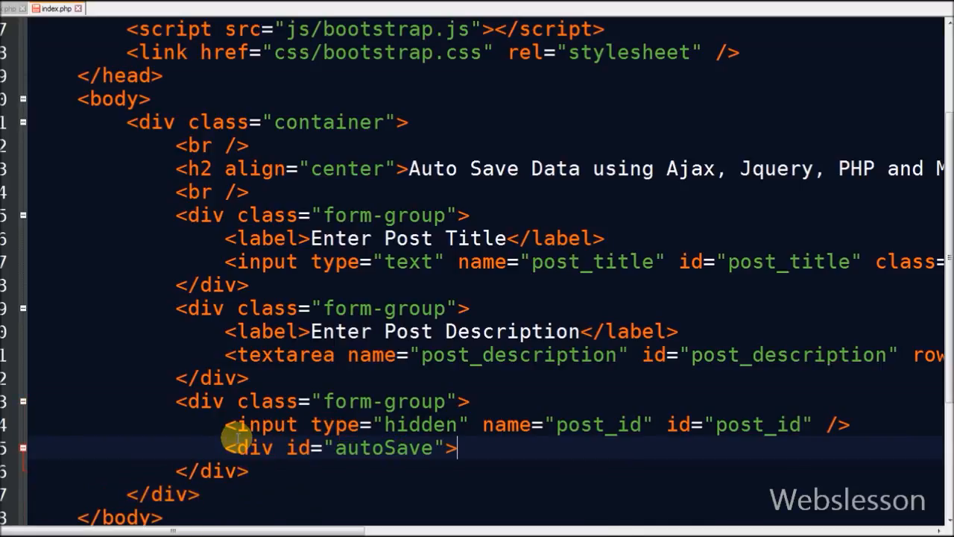
{"action": "type", "text": "</div>"}
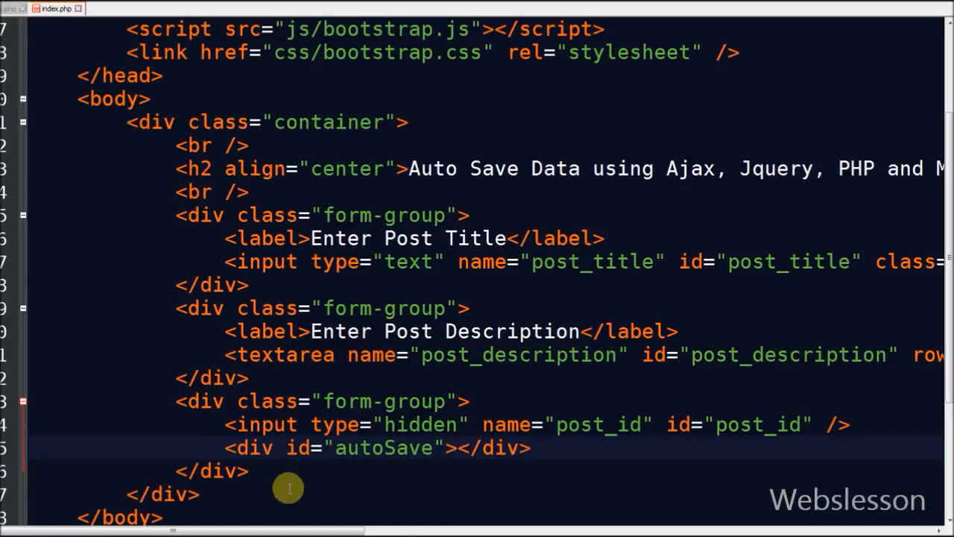
{"action": "scroll", "scroll_direction": "down", "scroll_amount": 3}
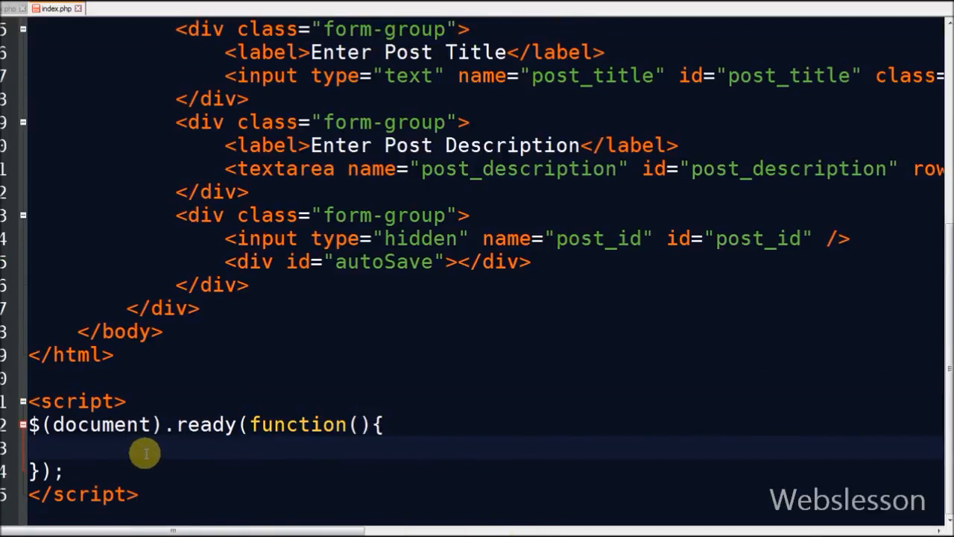
- Write function autoSave() reading post_title, post_description and post_id, with a non-empty check
{"action": "type", "text": "funb"}
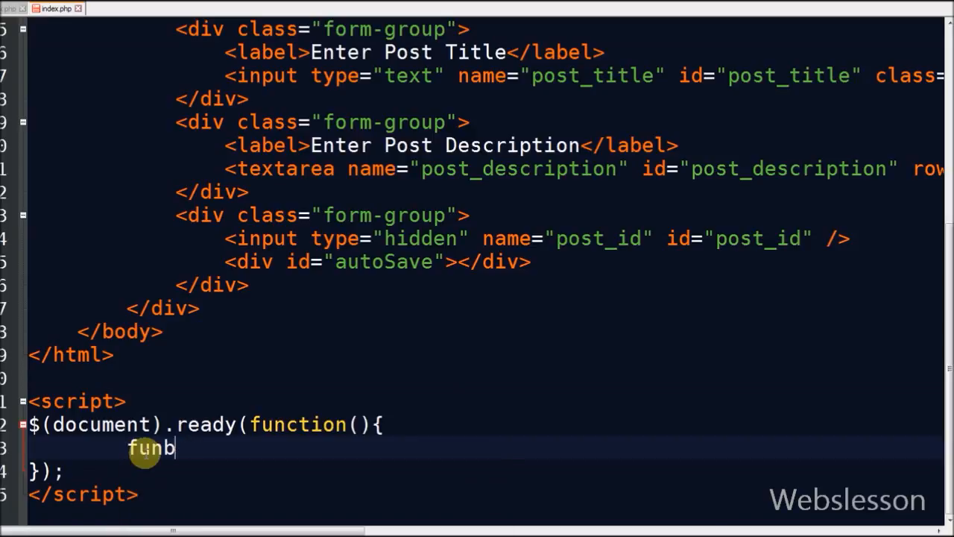
{"action": "type", "text": "ct"}
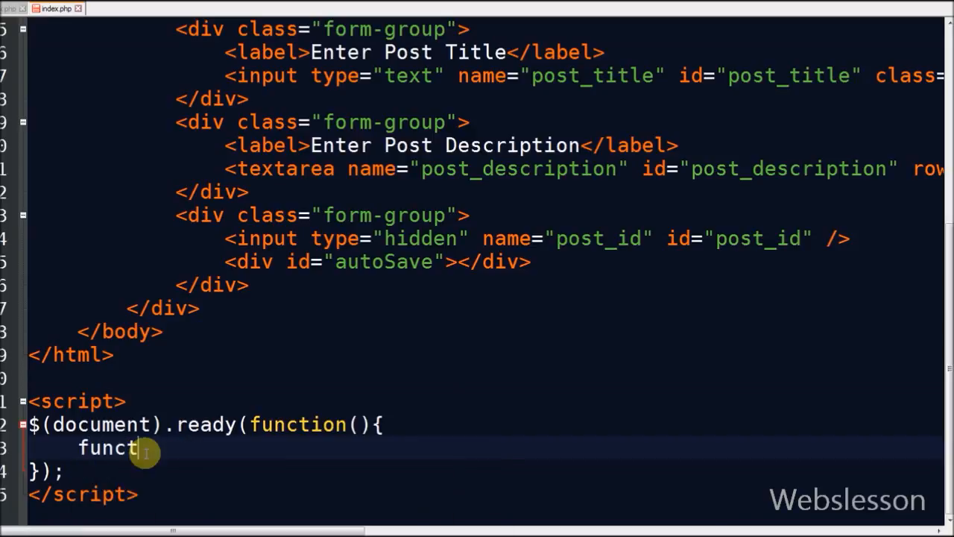
{"action": "type", "text": "ion autoSave()"}
{"action": "type", "text": "var post_id = $('#post_id').val();"}
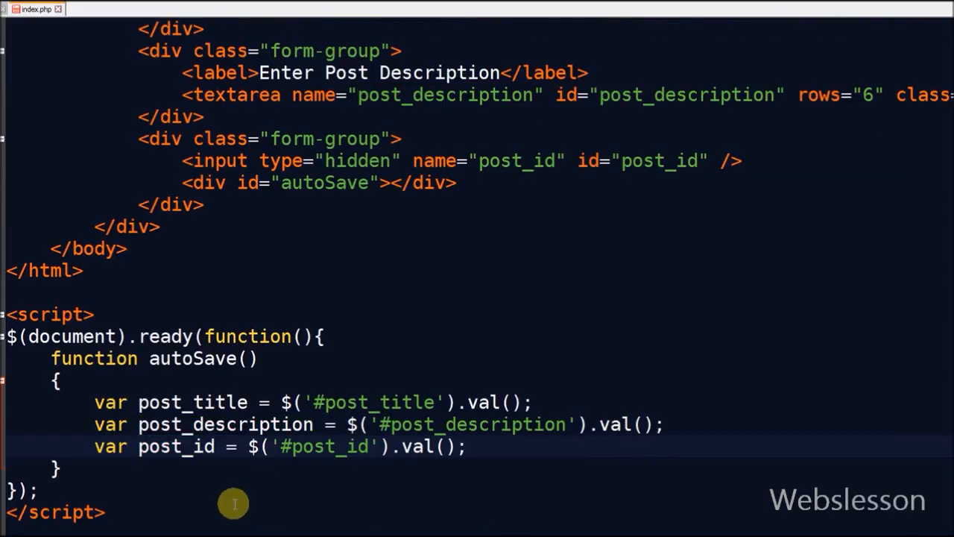
{"action": "double_click", "coordinate": [176, 448]}
{"action": "type", "text": "if(post_title != '' && post_description != '')"}
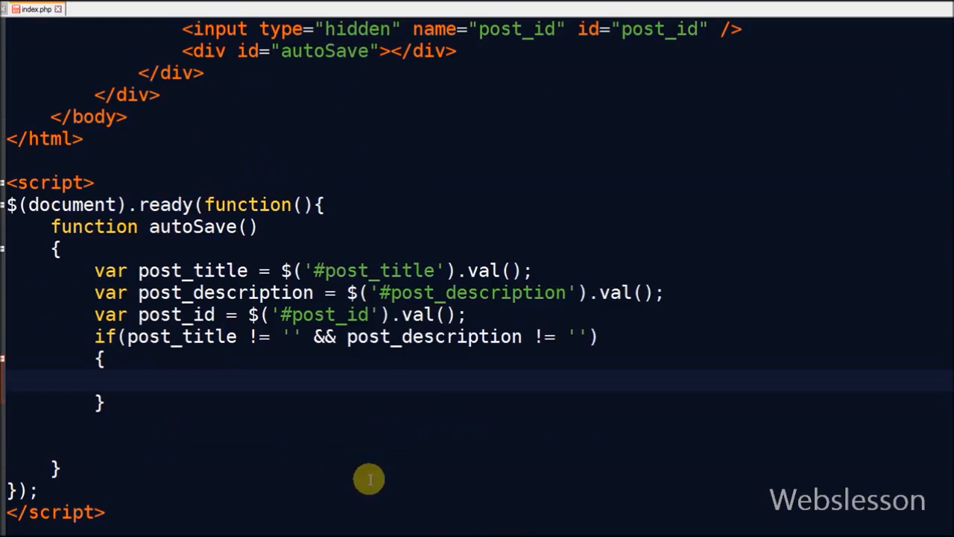
{"action": "mouse_move", "coordinate": [209, 336]}
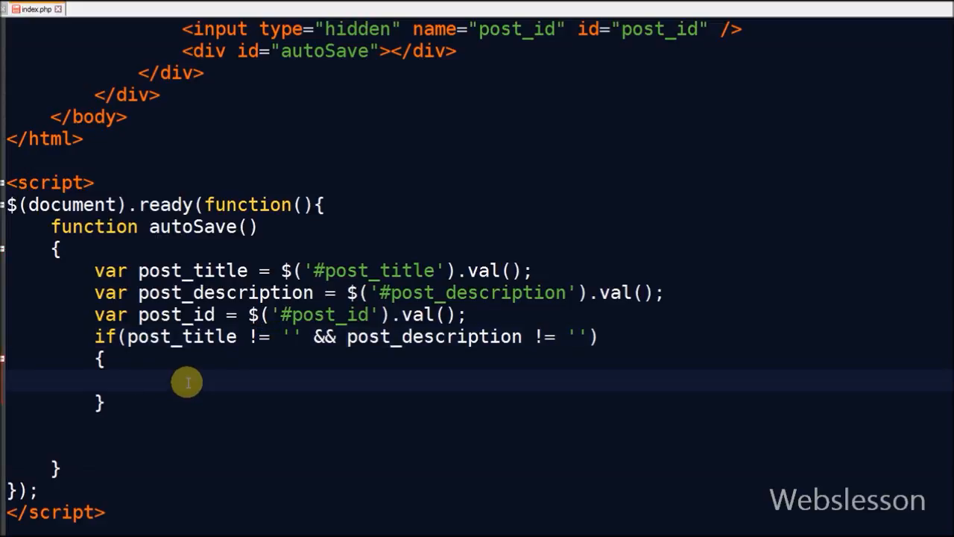
{"action": "mouse_move", "coordinate": [504, 534]}
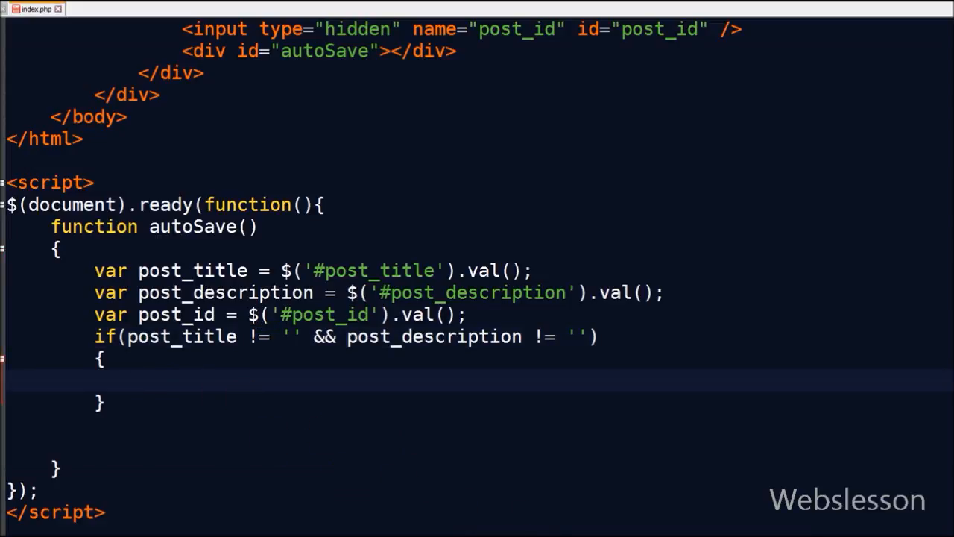
{"action": "mouse_move", "coordinate": [171, 397]}
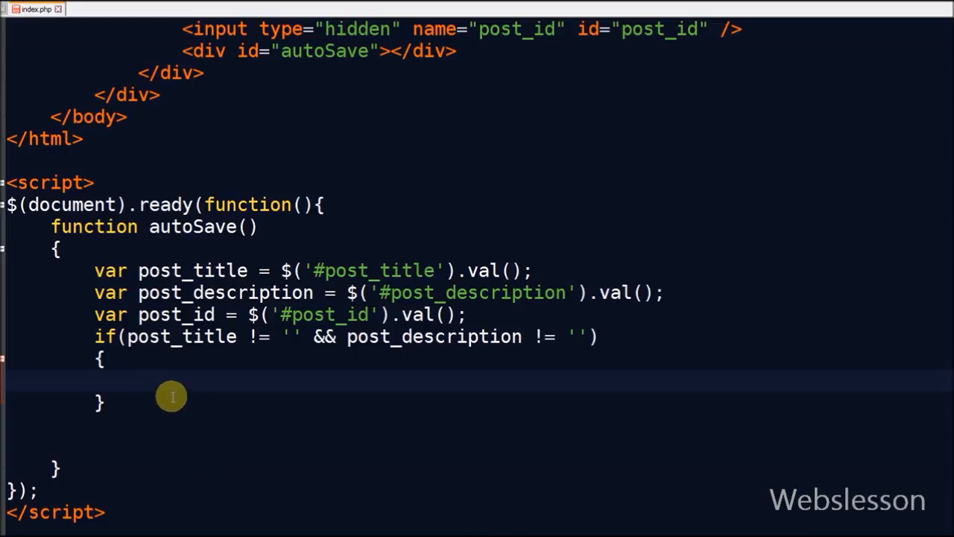
- Write $.ajax with url "save_post.php", method "POST", the three data keys and dataType "text"
{"action": "type", "text": "$.ajax"}
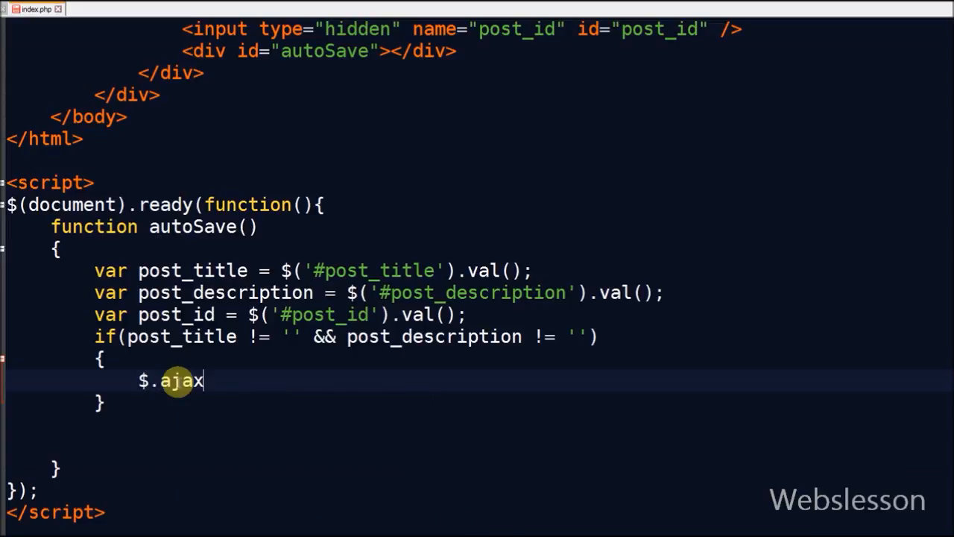
{"action": "type", "text": "({})"}
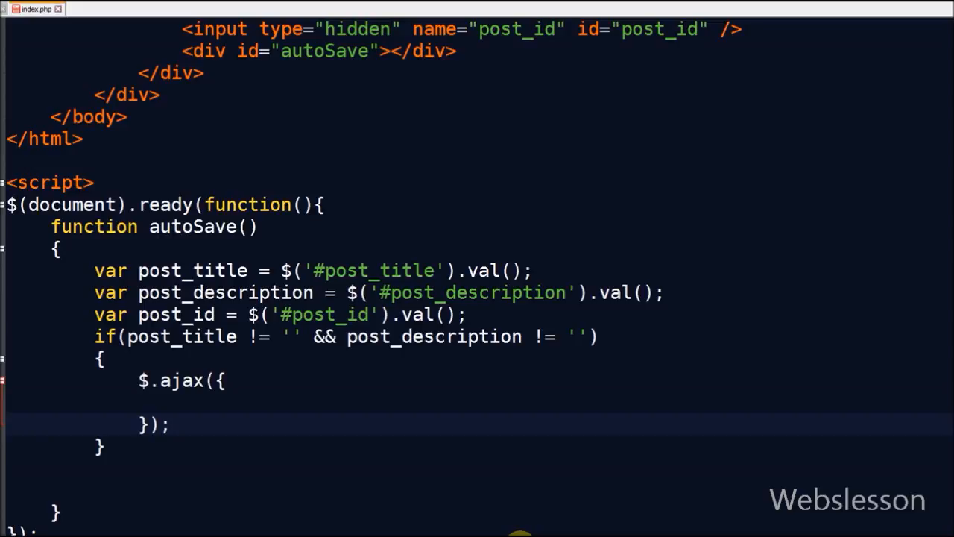
{"action": "type", "text": "url:\"save_post.php\","}
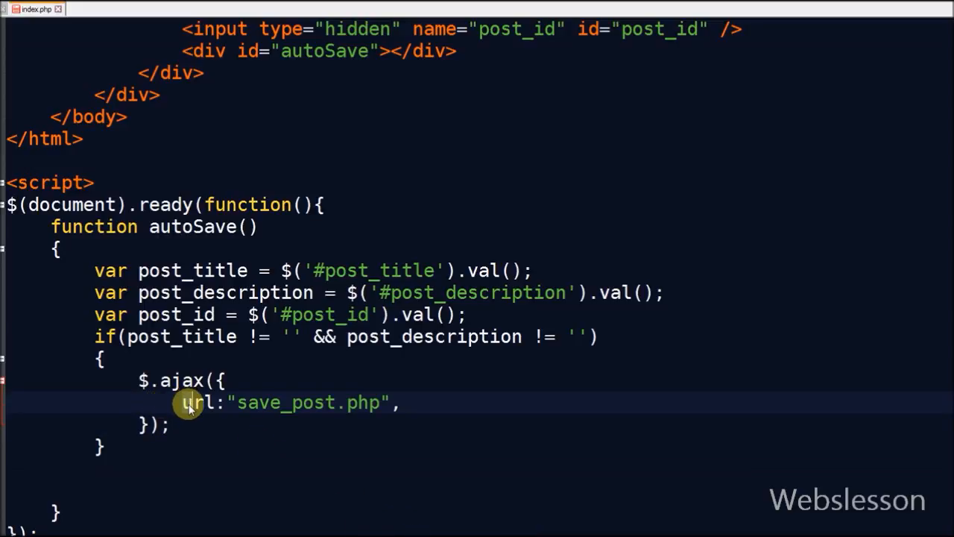
{"action": "double_click", "coordinate": [286, 402]}
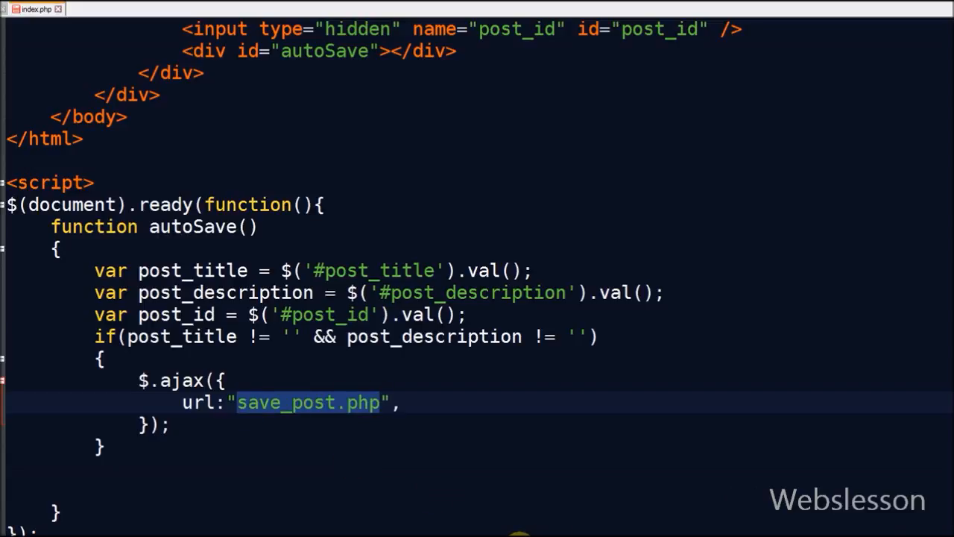
{"action": "type", "text": "method:\"POST\","}
{"action": "type", "text": "data:{postTitle:post_title, postDescription:post_description, postId:post_id},"}
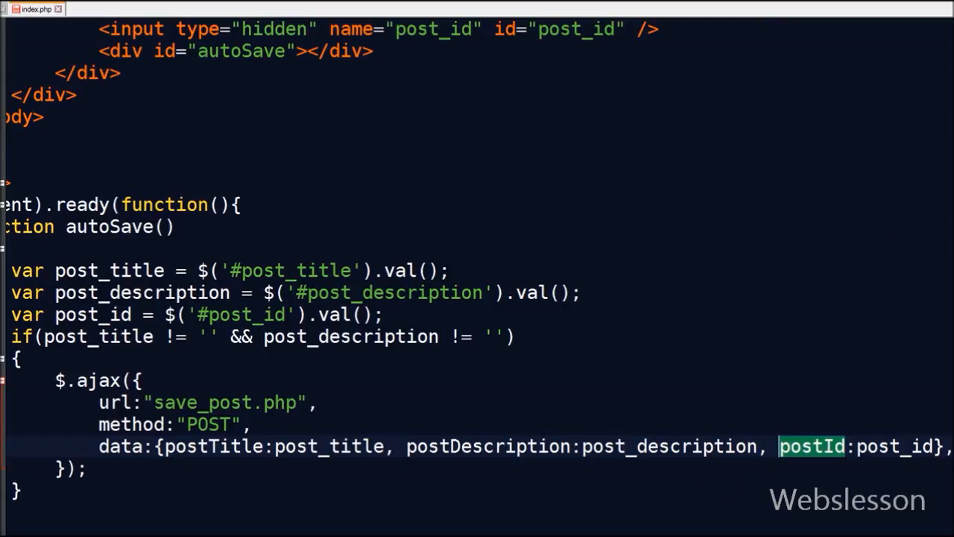
{"action": "type", "text": "dataType:\"text\","}
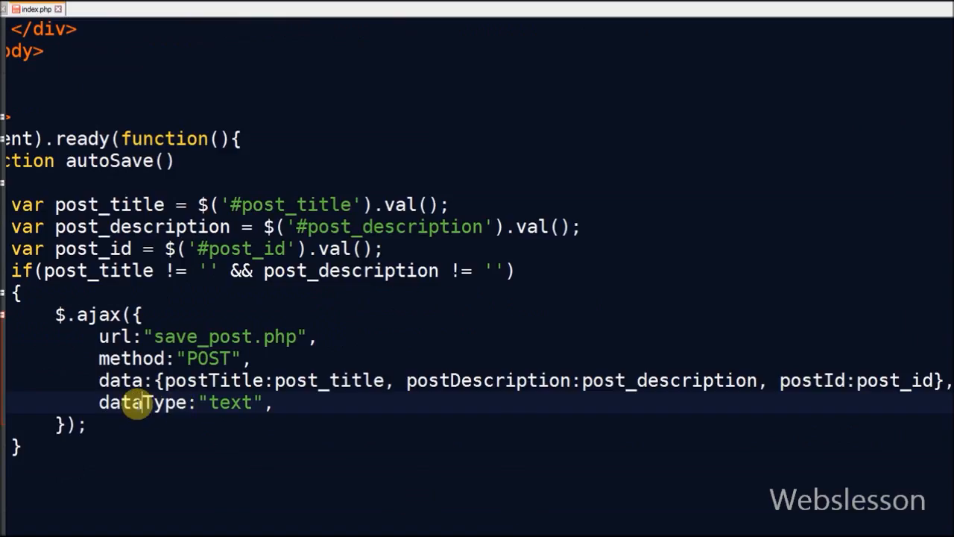
{"action": "double_click", "coordinate": [142, 403]}
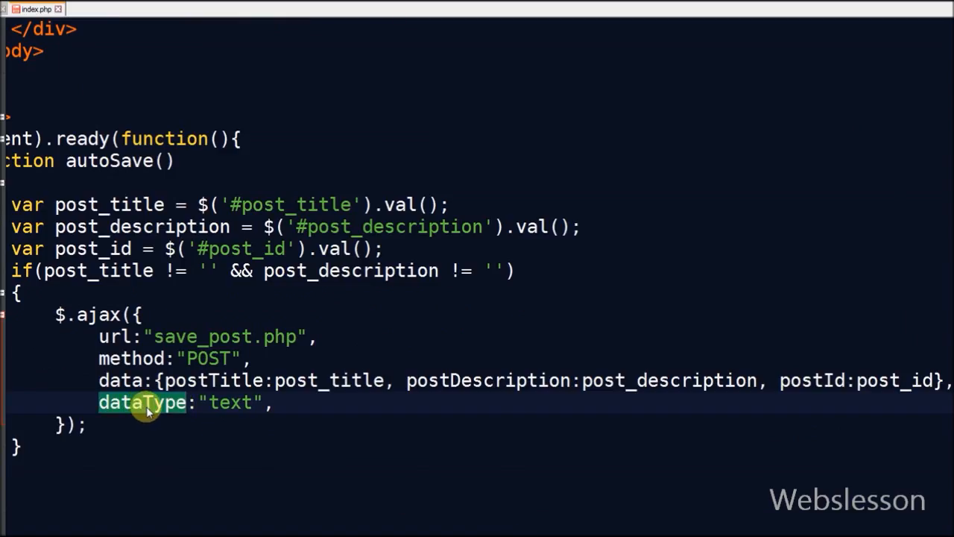
{"action": "mouse_move", "coordinate": [223, 402]}
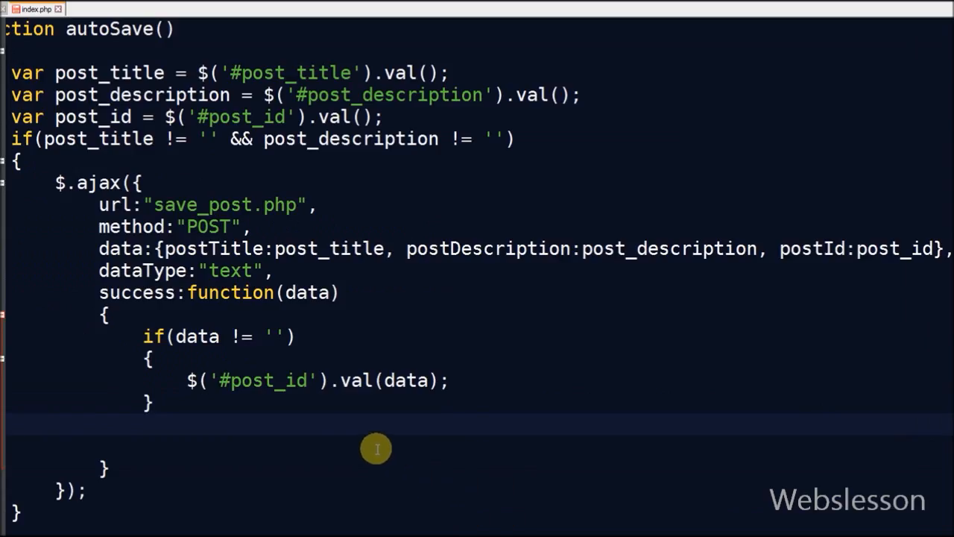
{"action": "mouse_move", "coordinate": [98, 293]}
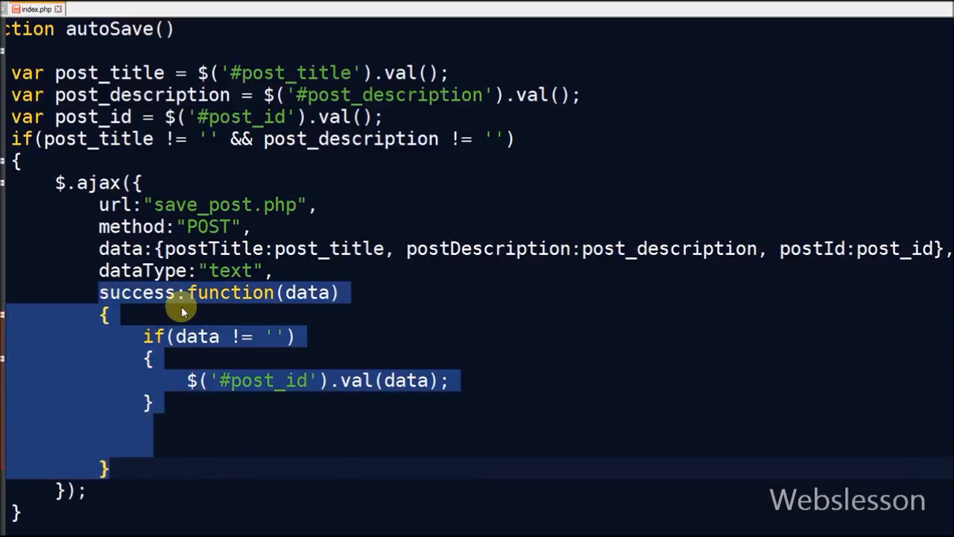
- Show "Post save as draft" in #autoSave on success and clear it with setInterval after 2000 ms
{"action": "left_click", "coordinate": [196, 337]}
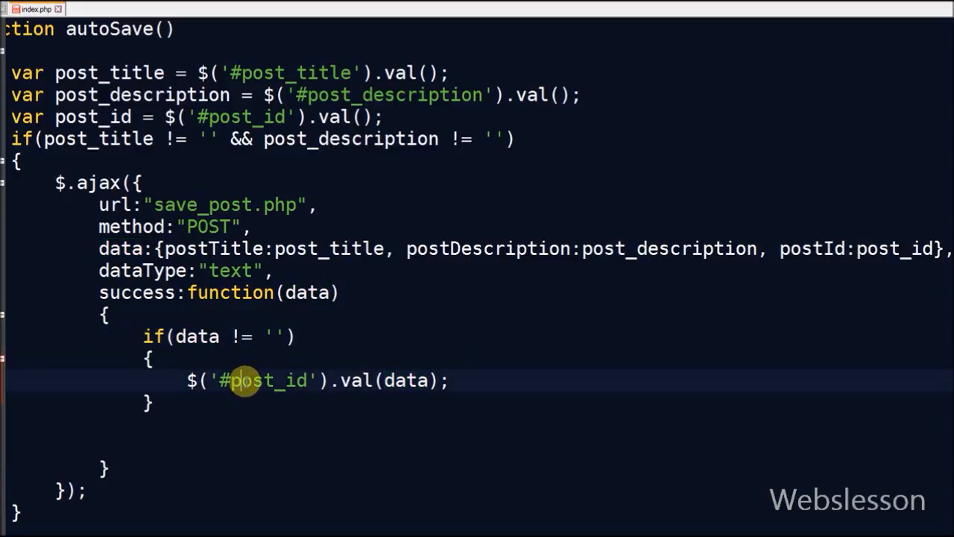
{"action": "scroll", "scroll_direction": "up", "scroll_amount": 3}
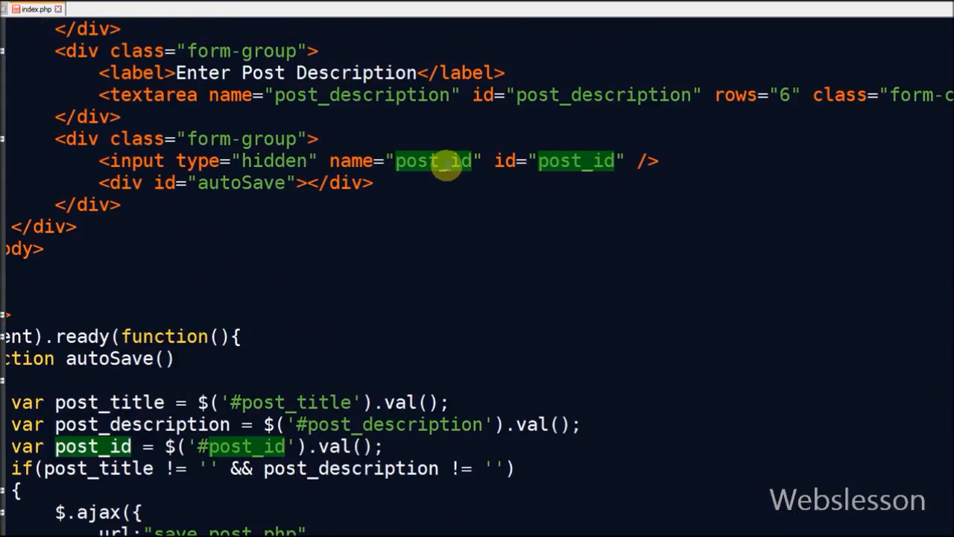
{"action": "scroll", "scroll_direction": "down", "scroll_amount": 3}
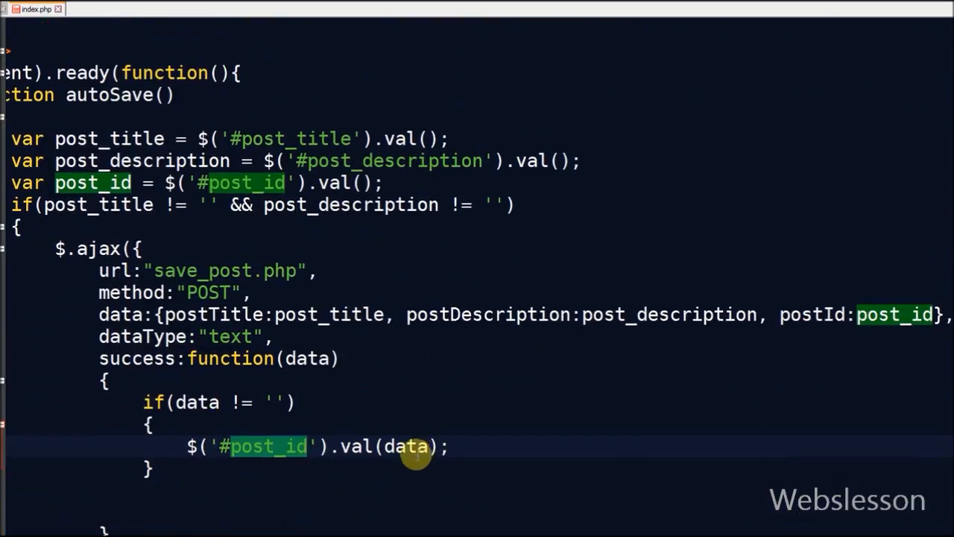
{"action": "double_click", "coordinate": [406, 446]}
{"action": "type", "text": "$('#autoSave').text(\"Post save as draft\");"}
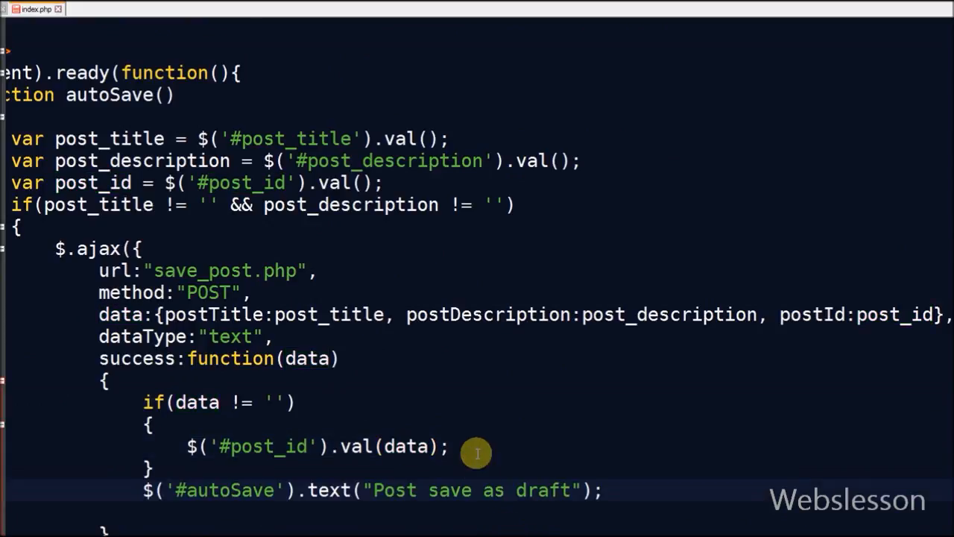
{"action": "mouse_move", "coordinate": [252, 446]}
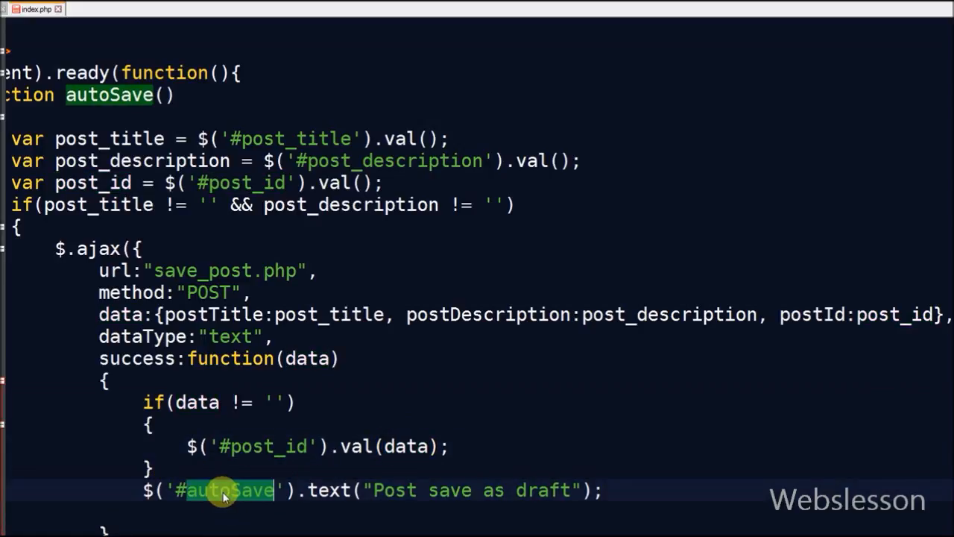
{"action": "scroll", "scroll_direction": "up", "scroll_amount": 3}
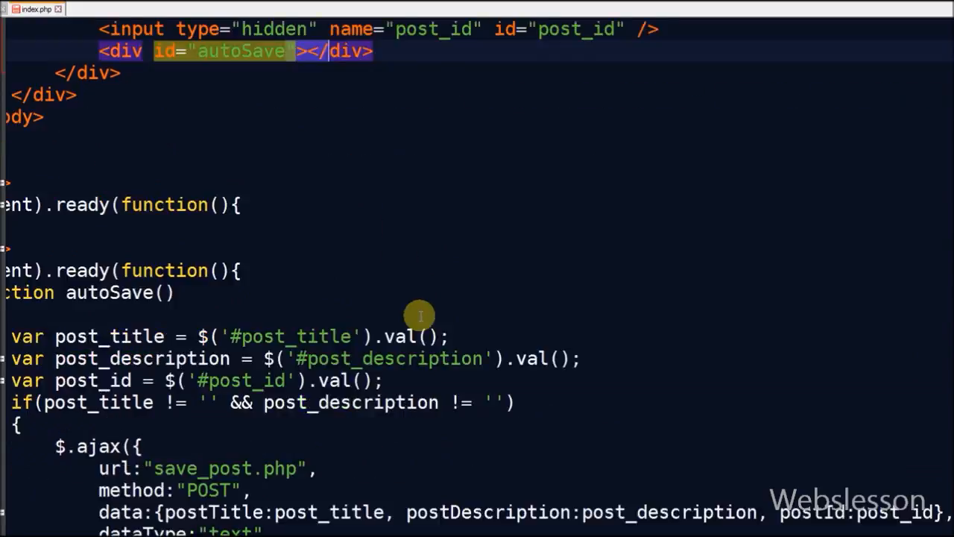
{"action": "scroll", "scroll_direction": "down", "scroll_amount": 3}
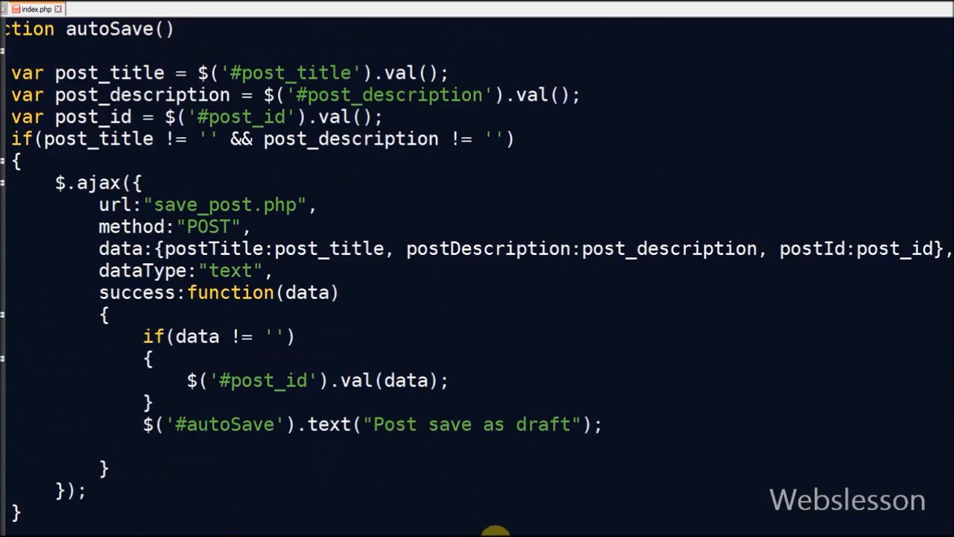
{"action": "mouse_move", "coordinate": [566, 455]}
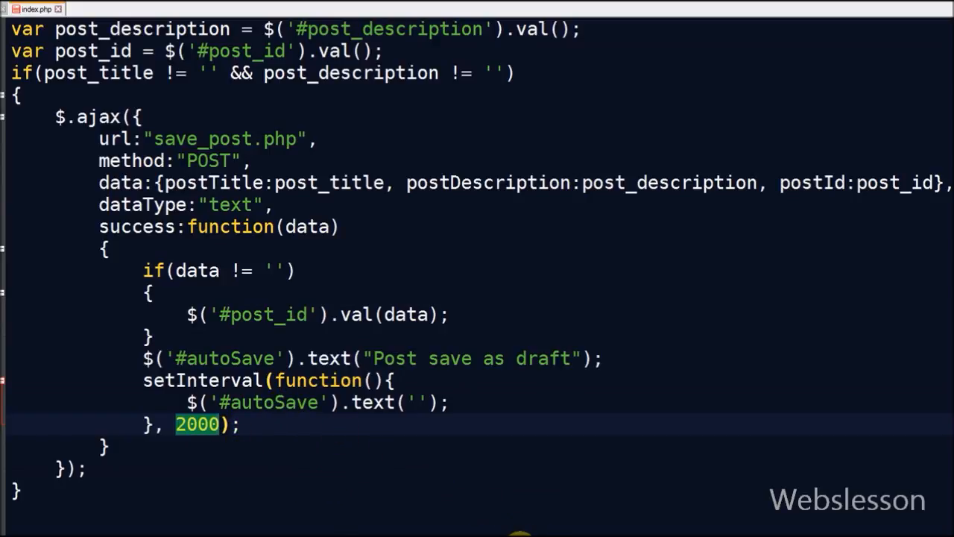
{"action": "scroll", "scroll_direction": "down", "scroll_amount": 3}
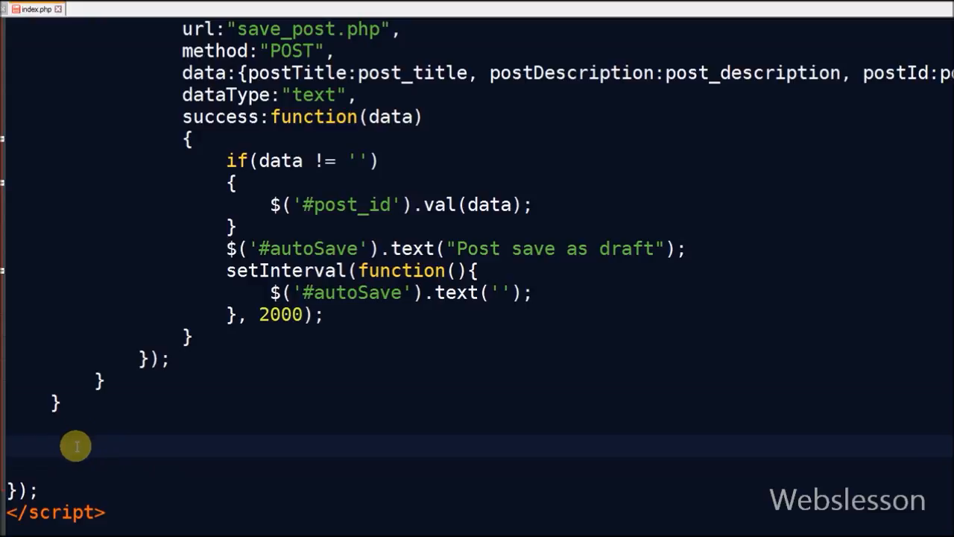
- Add setInterval(function(){ autoSave(); }, 10000); below the autoSave function
{"action": "type", "text": "setInterval"}
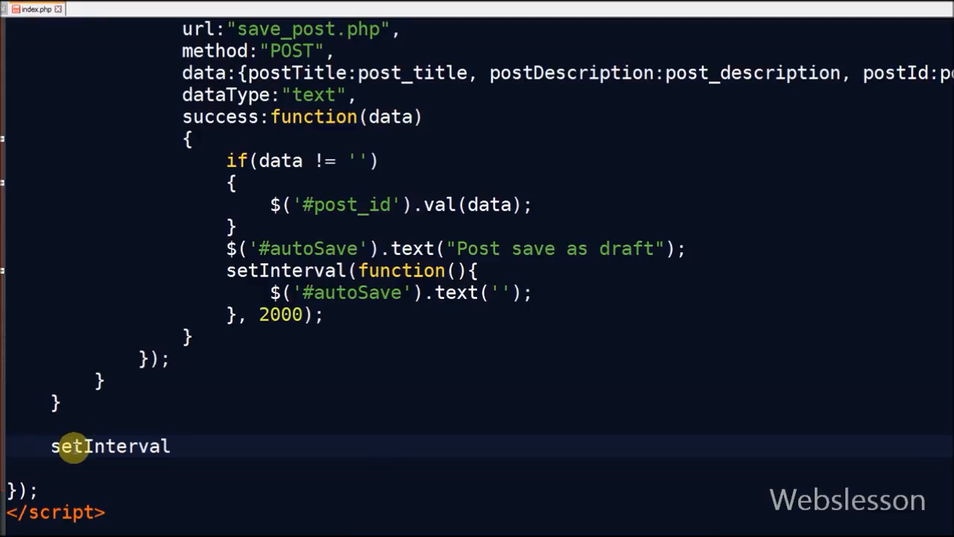
{"action": "type", "text": "(function("}
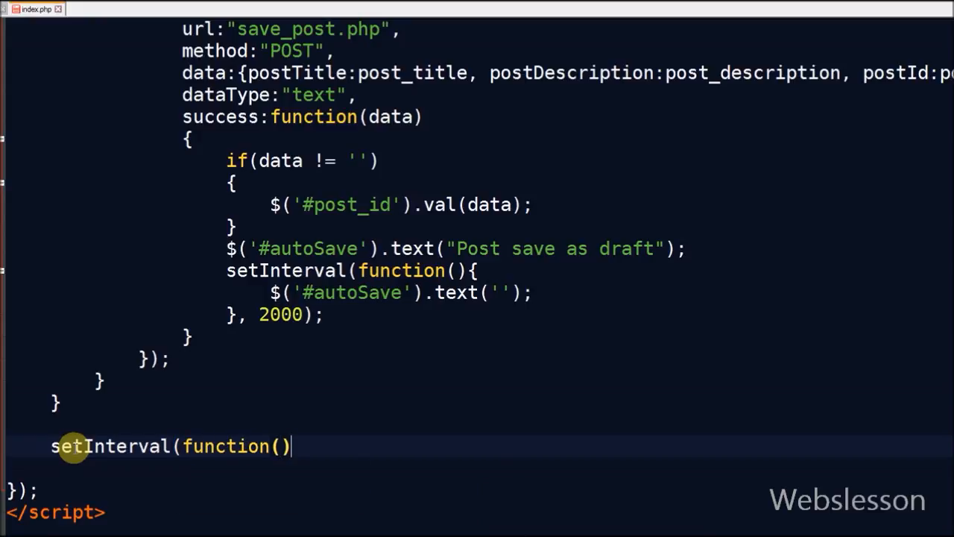
{"action": "type", "text": "{}"}
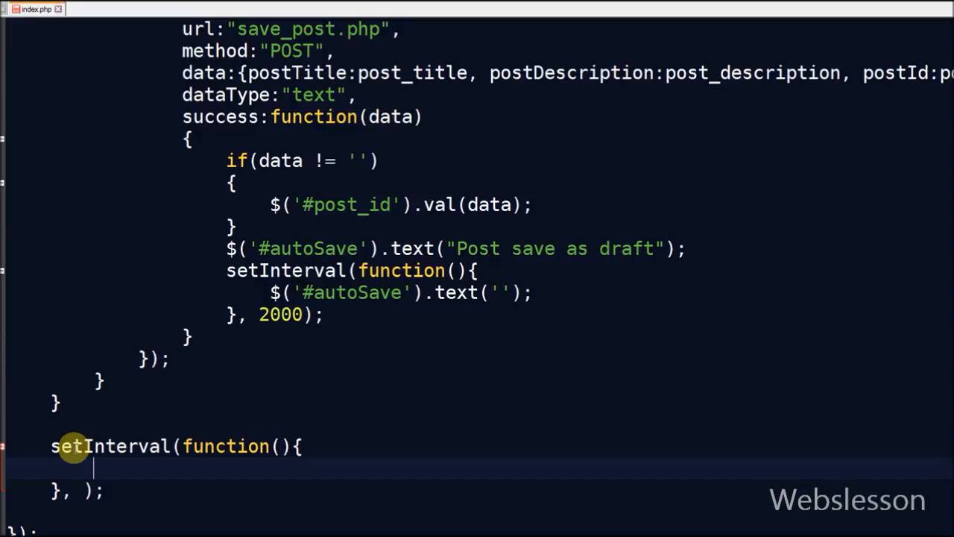
{"action": "type", "text": "autoSave()"}
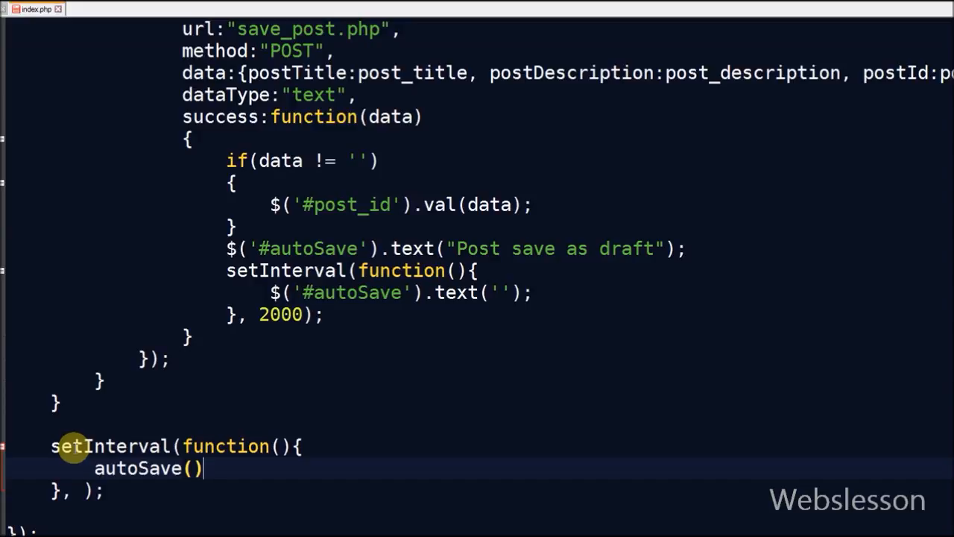
{"action": "type", "text": ";"}
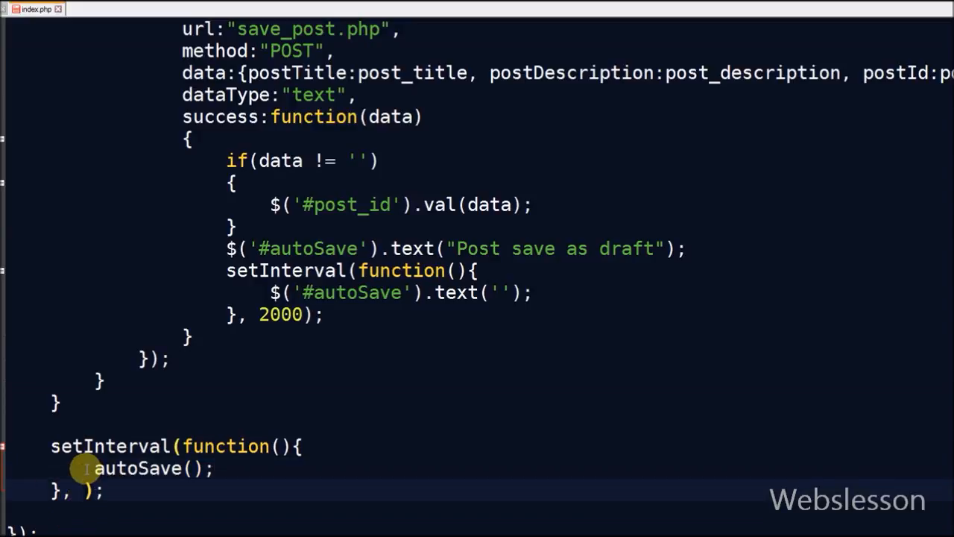
{"action": "type", "text": "10000"}
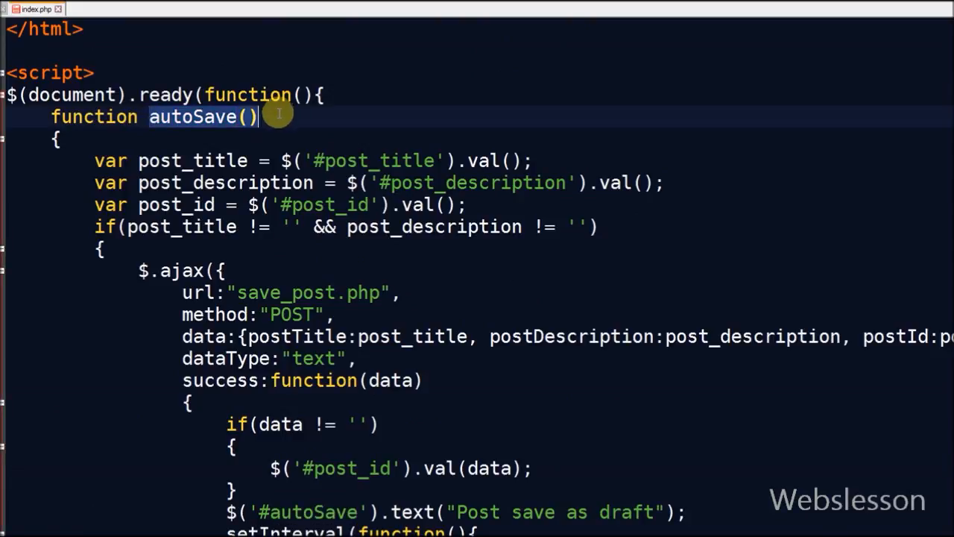
{"action": "left_click", "coordinate": [113, 9]}
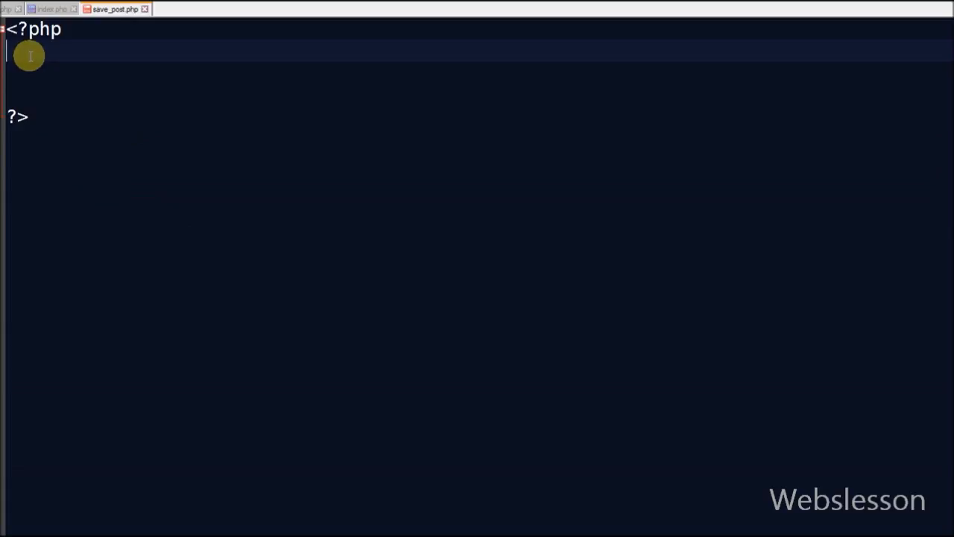
- Write mysqli_connect("localhost","root","","testing") and an if($_POST["postId"] != '') block, checking postId in index.php
{"action": "type", "text": "$connect = mysqli_connect(\"localhost\", \"root\", \"\", \"testing\");"}
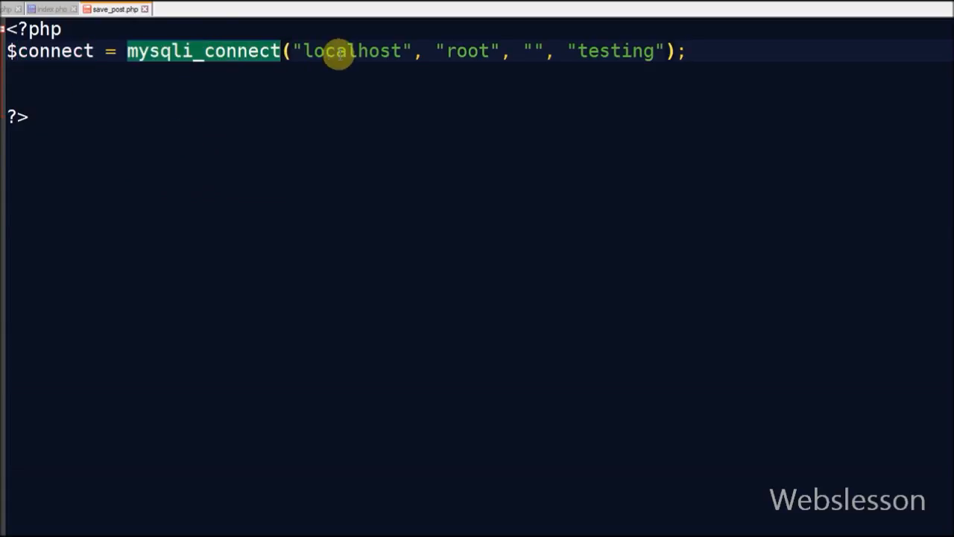
{"action": "double_click", "coordinate": [614, 50]}
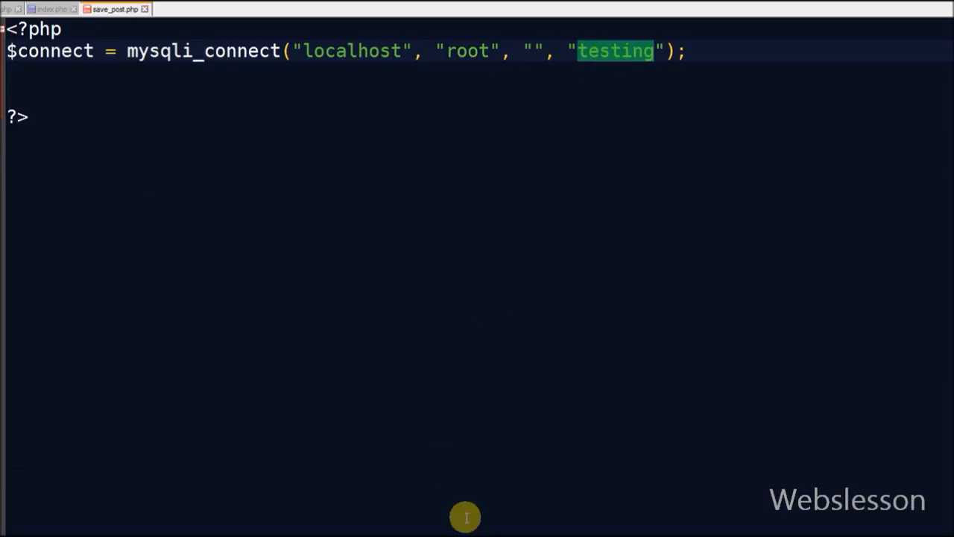
{"action": "type", "text": "if($_POST[\"postId\"] != '')"}
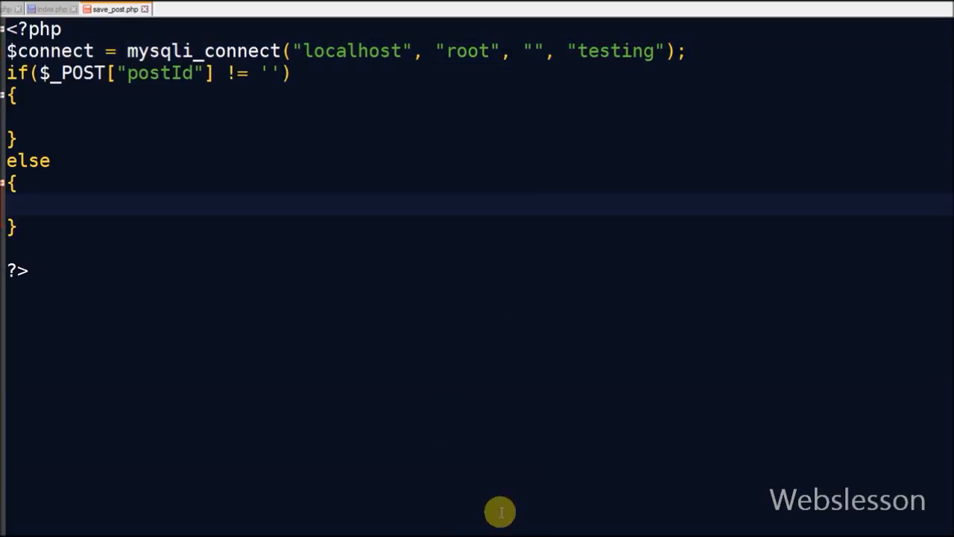
{"action": "mouse_move", "coordinate": [141, 72]}
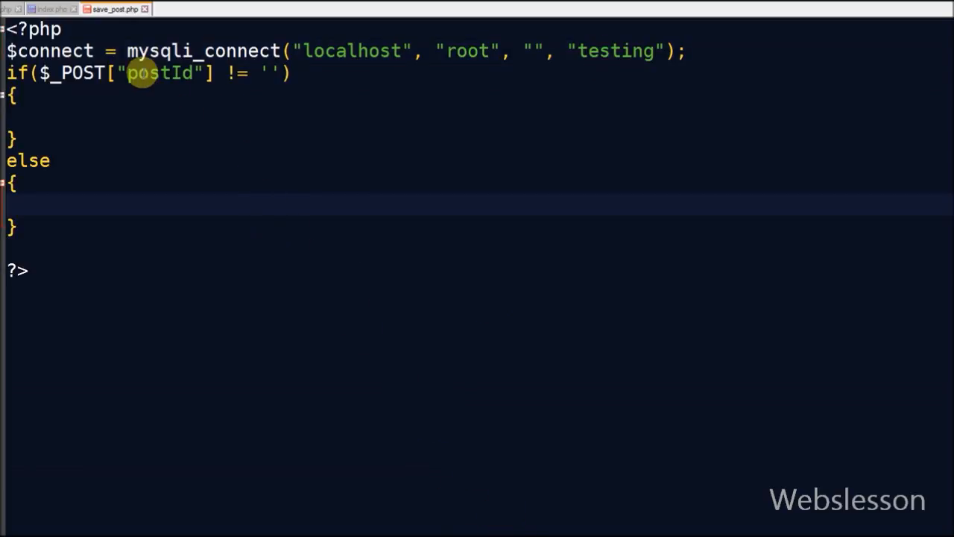
{"action": "left_click", "coordinate": [51, 8]}
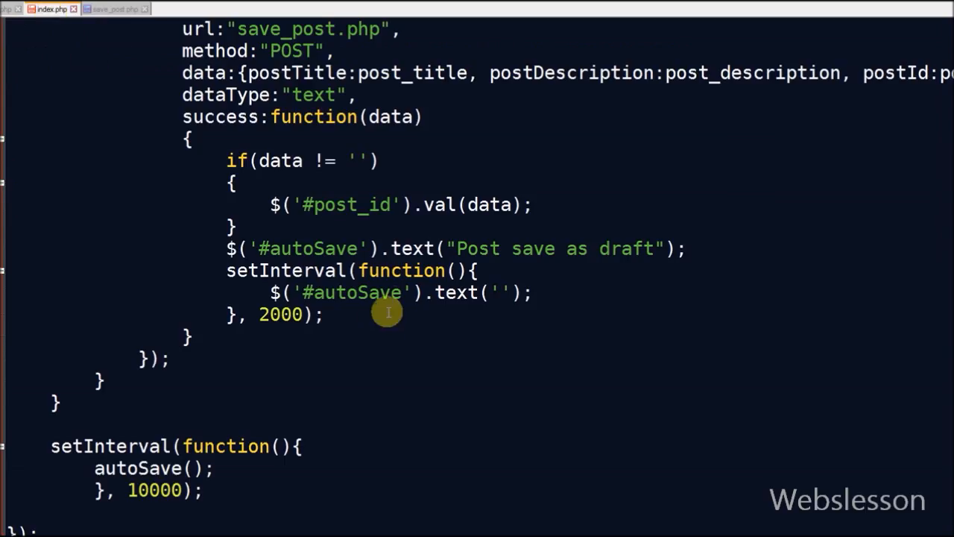
{"action": "scroll", "scroll_direction": "up", "scroll_amount": 3}
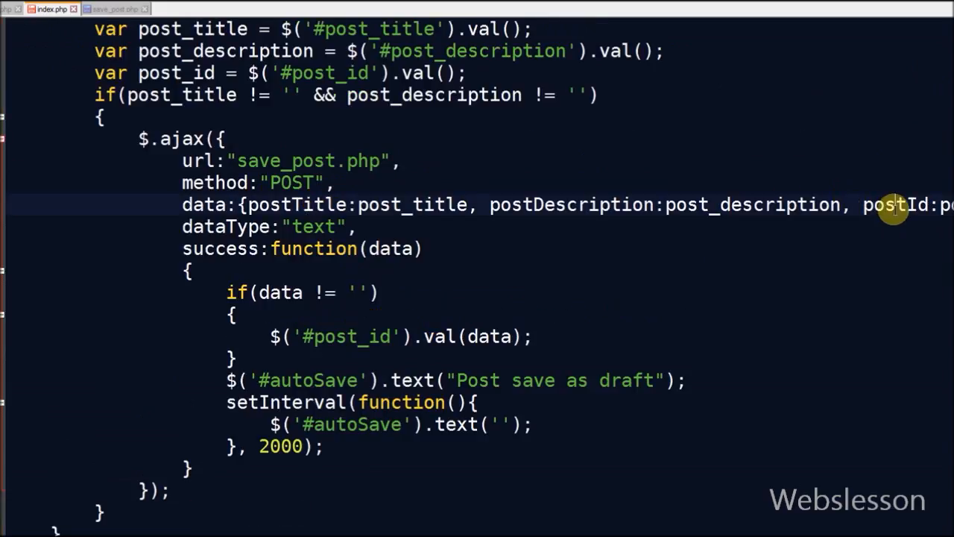
{"action": "left_click", "coordinate": [111, 9]}
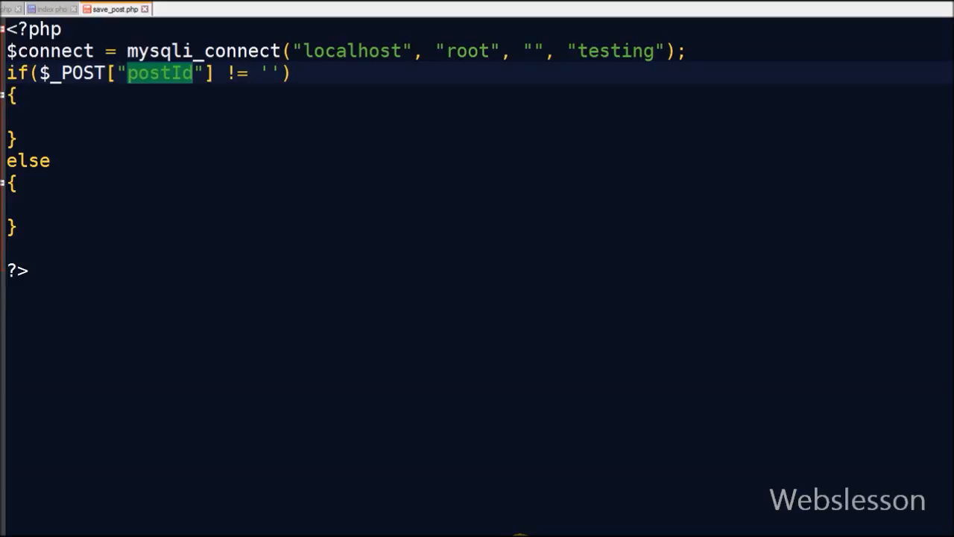
{"action": "mouse_move", "coordinate": [36, 118]}
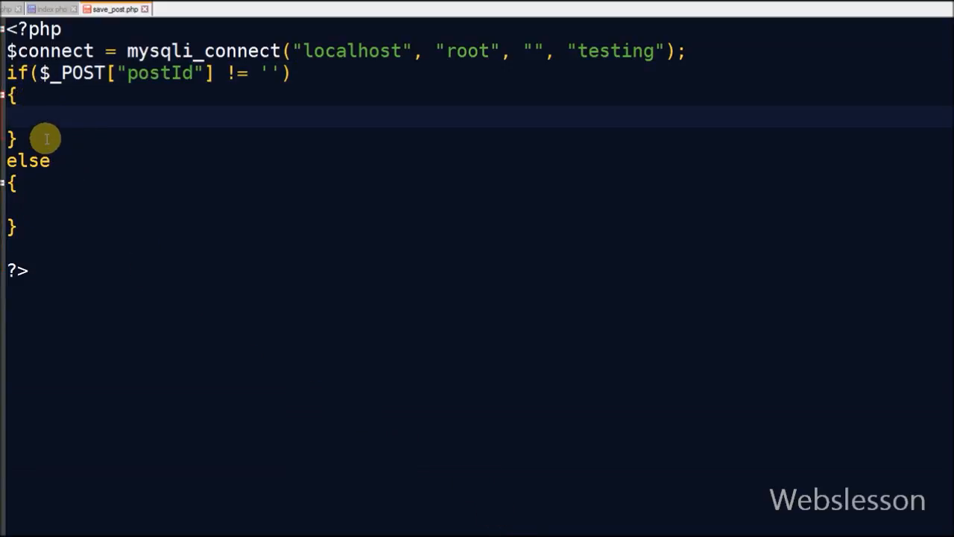
- Label the //update post and //insert post branches and verify the posted data keys against index.php
{"action": "type", "text": "//upd"}
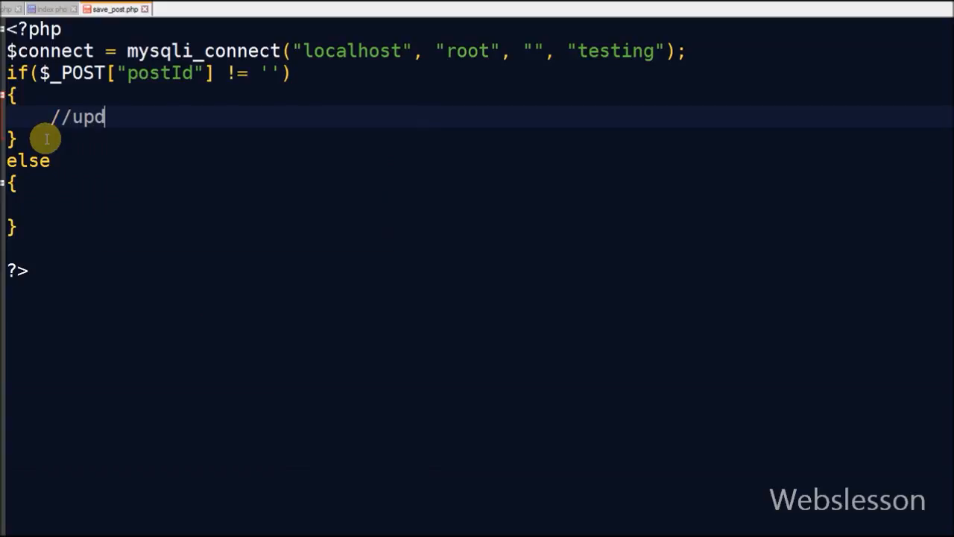
{"action": "type", "text": "ate post"}
{"action": "left_click", "coordinate": [477, 204]}
{"action": "type", "text": "//"}
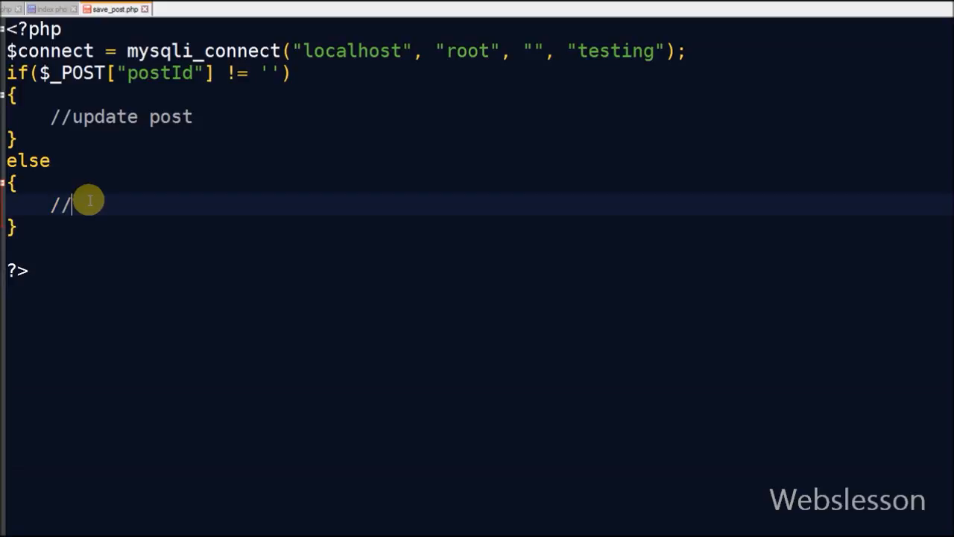
{"action": "type", "text": "insert po"}
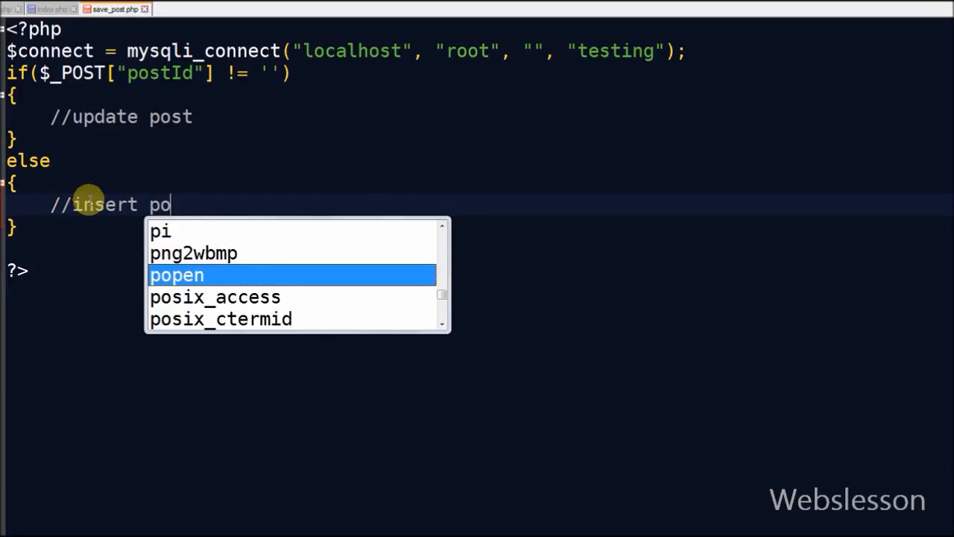
{"action": "type", "text": "st"}
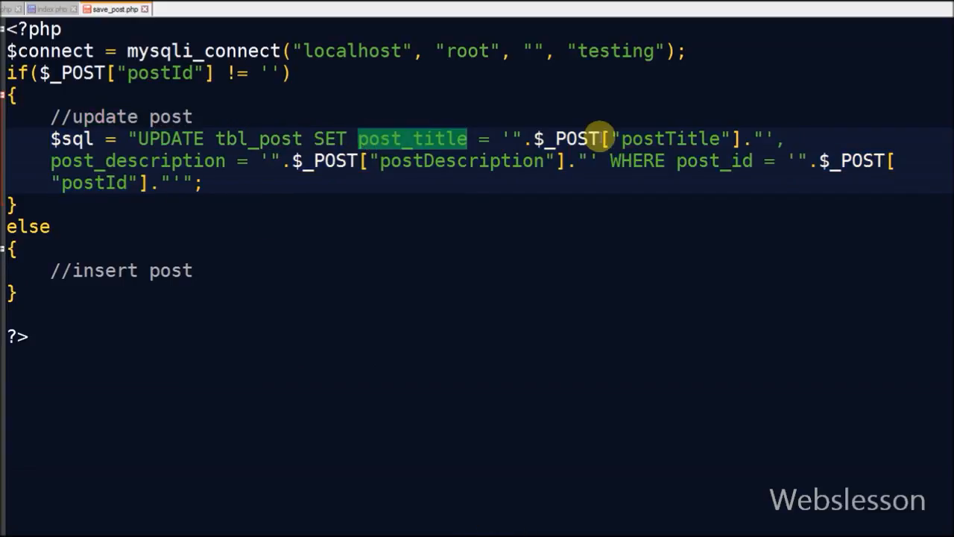
{"action": "left_click", "coordinate": [51, 9]}
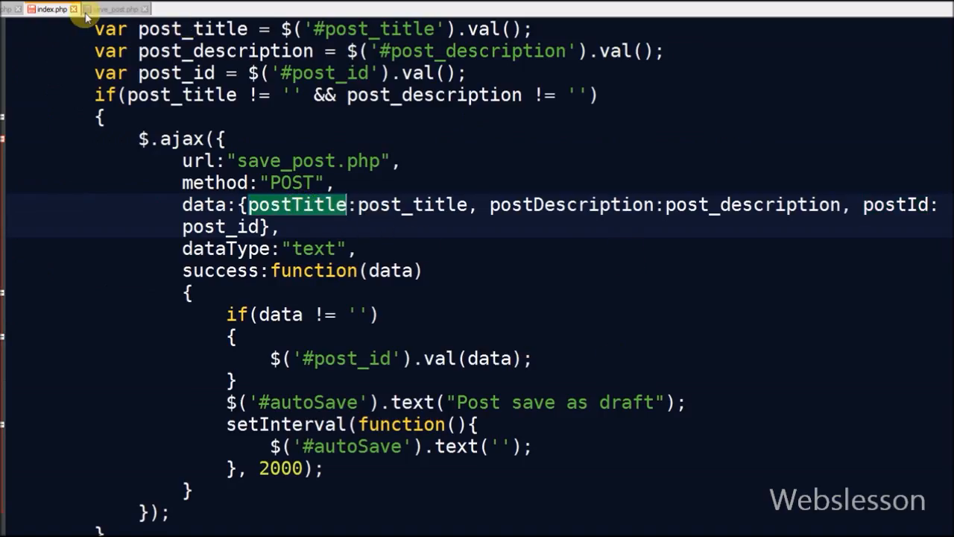
{"action": "left_click", "coordinate": [113, 9]}
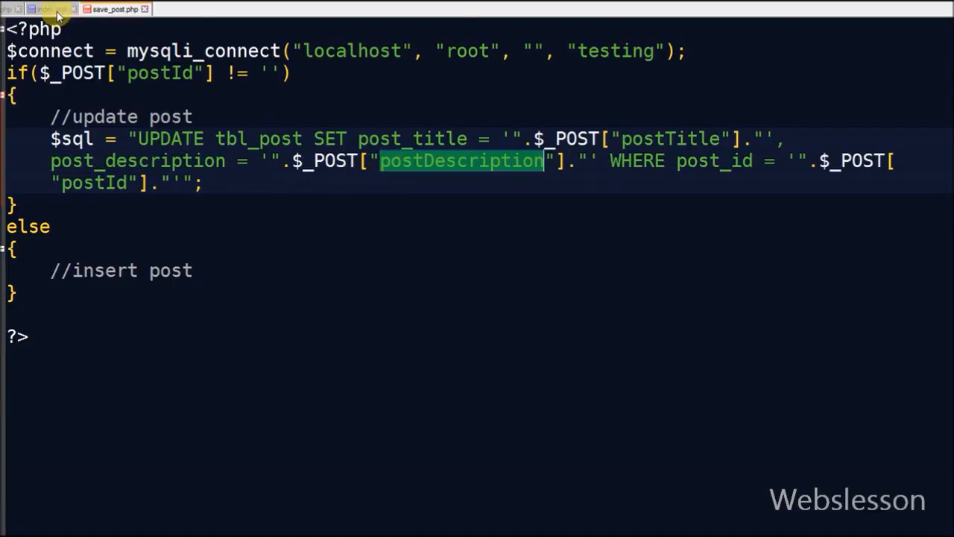
{"action": "left_click", "coordinate": [51, 9]}
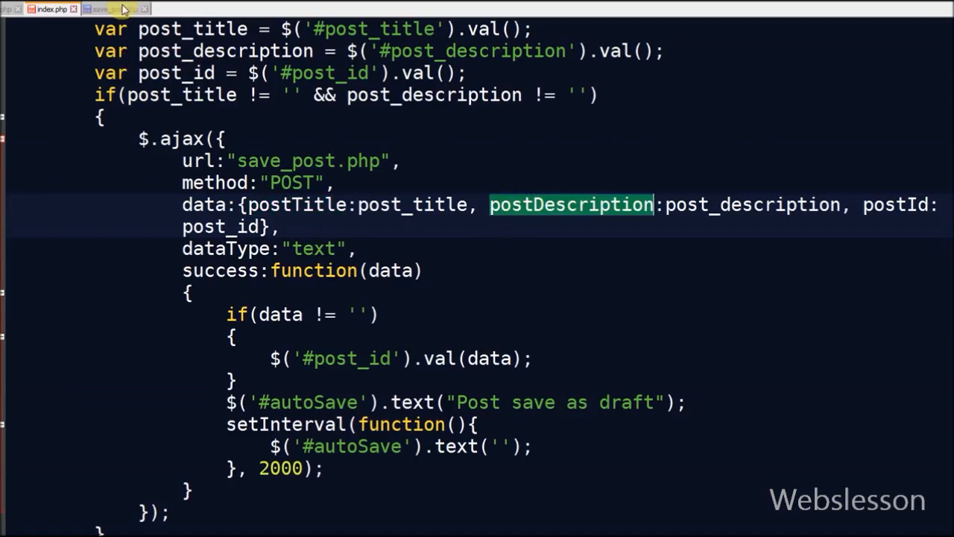
{"action": "left_click", "coordinate": [112, 9]}
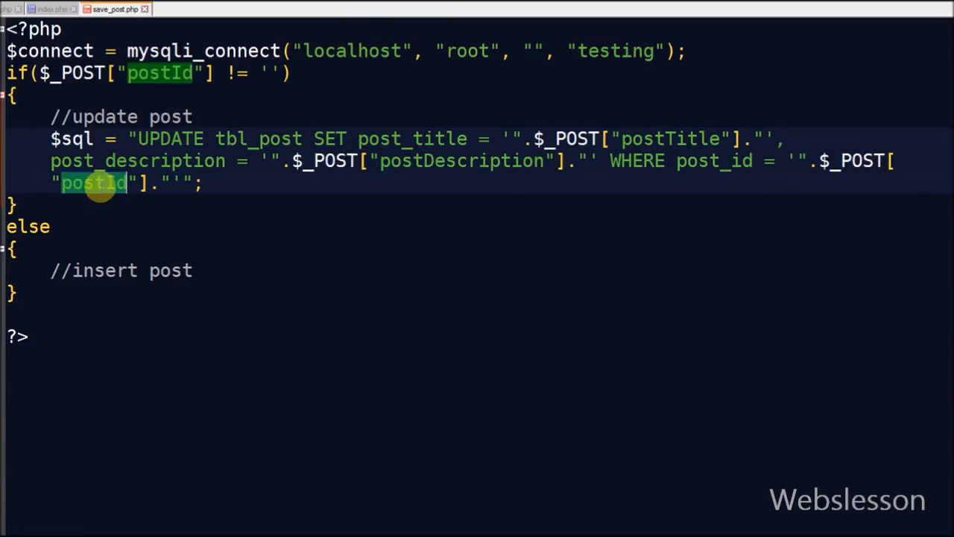
- Run the UPDATE with mysqli_query($connect, $sql); and start the INSERT INTO tbl_post query
{"action": "left_click", "coordinate": [51, 9]}
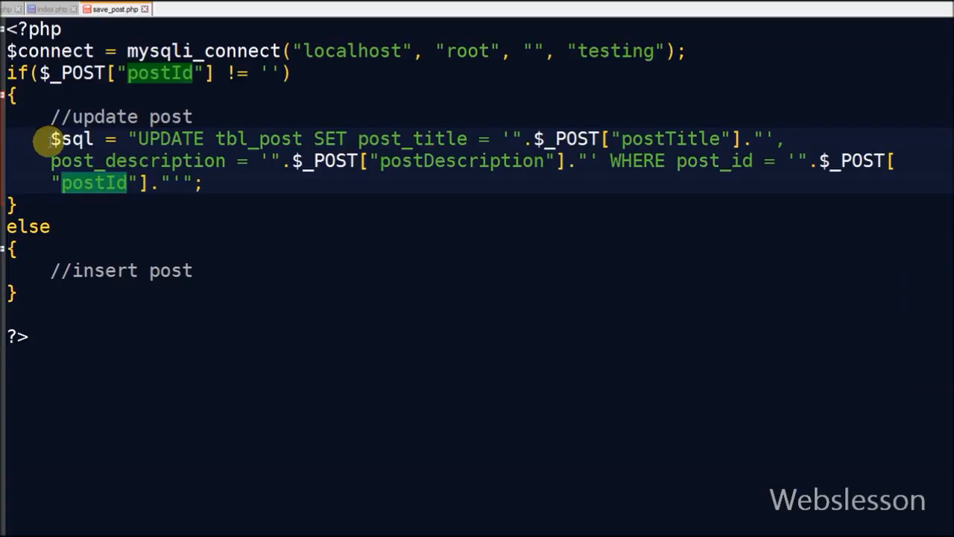
{"action": "mouse_move", "coordinate": [519, 533]}
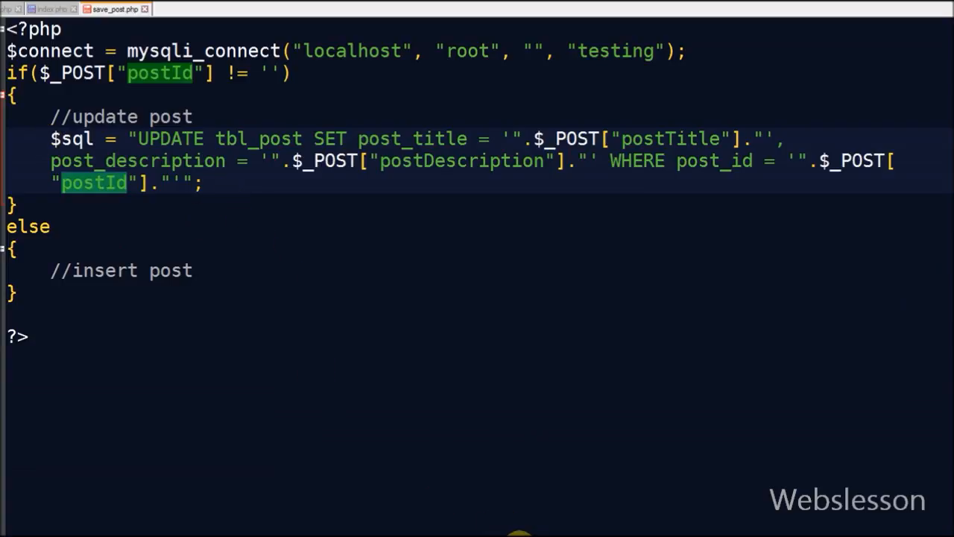
{"action": "type", "text": "mysqli_query($connect, $sql);"}
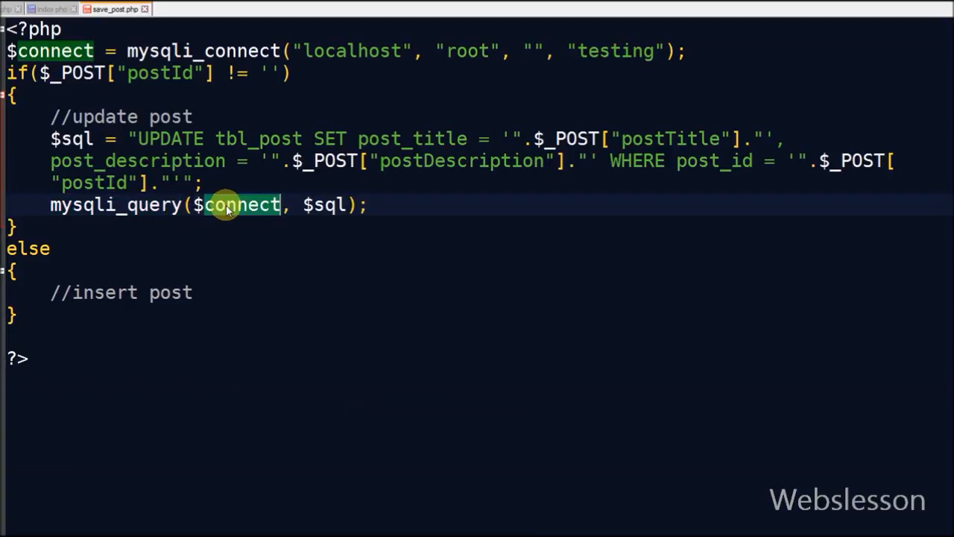
{"action": "left_click", "coordinate": [328, 204]}
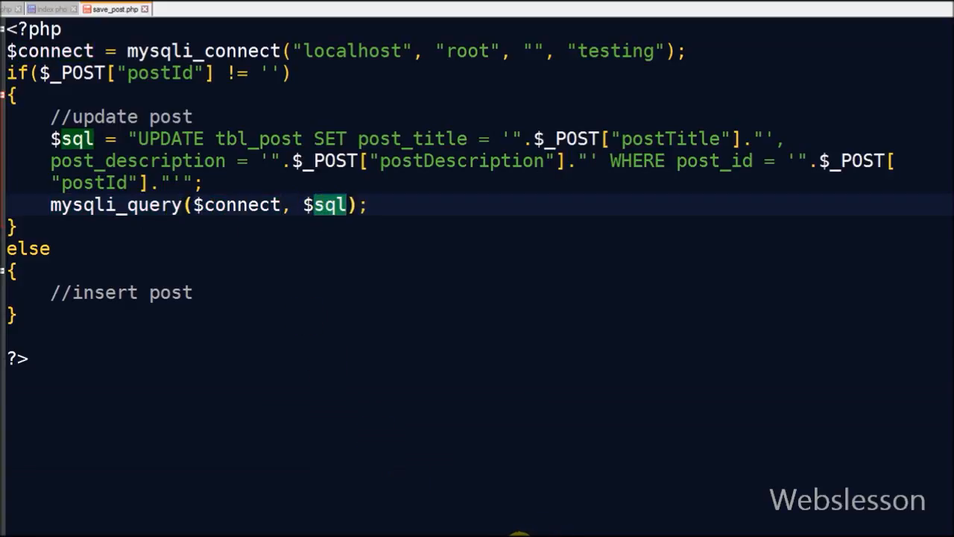
{"action": "type", "text": "$sql = \"INSERT INTO tbl_post(post_title, post_description, post_status) VALUES ('\".$_POST[\"postTitle\"].\"', '\".$_POST[\"postDescription\"].\"', 'draft')\";"}
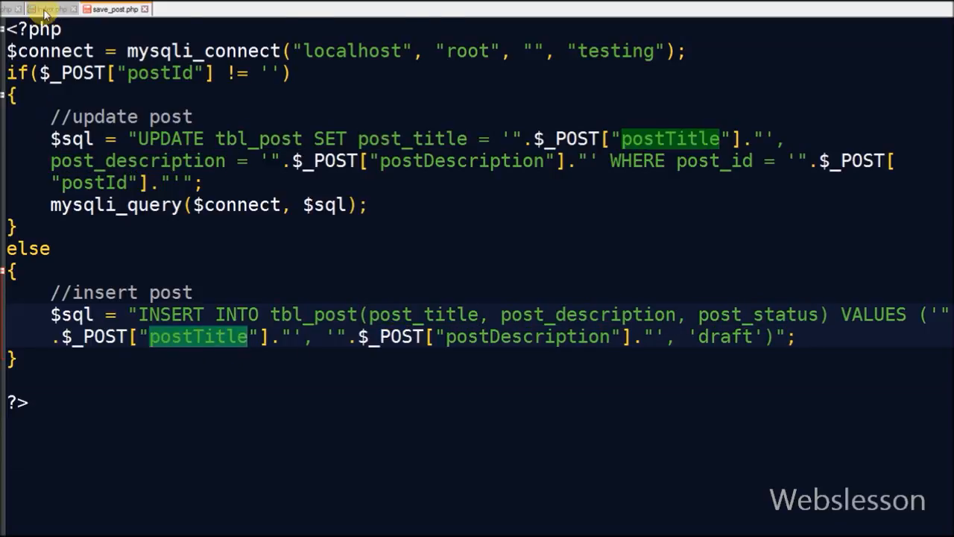
- Finish the INSERT with 'draft', run mysqli_query($connect, $sql); and echo mysqli_insert_id($connect);
{"action": "left_click", "coordinate": [51, 9]}
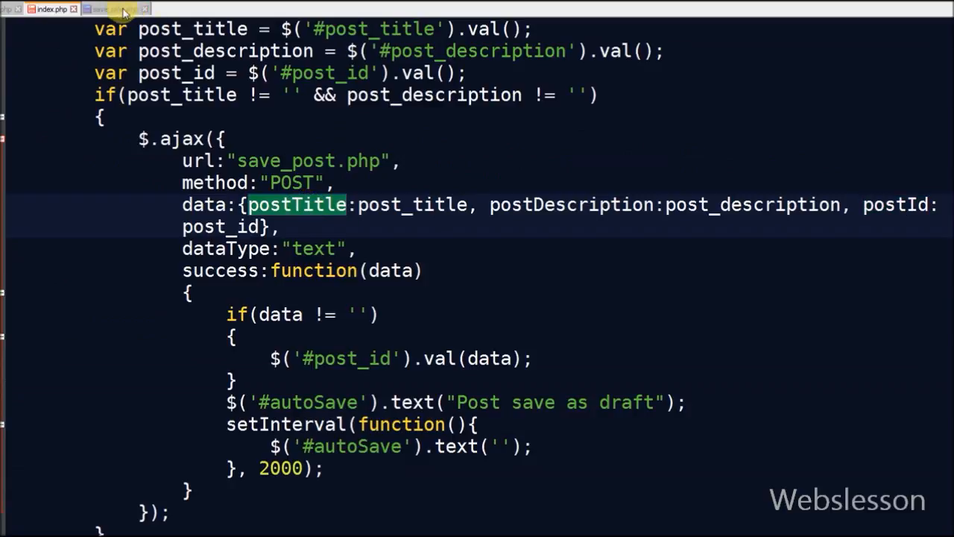
{"action": "left_click", "coordinate": [112, 9]}
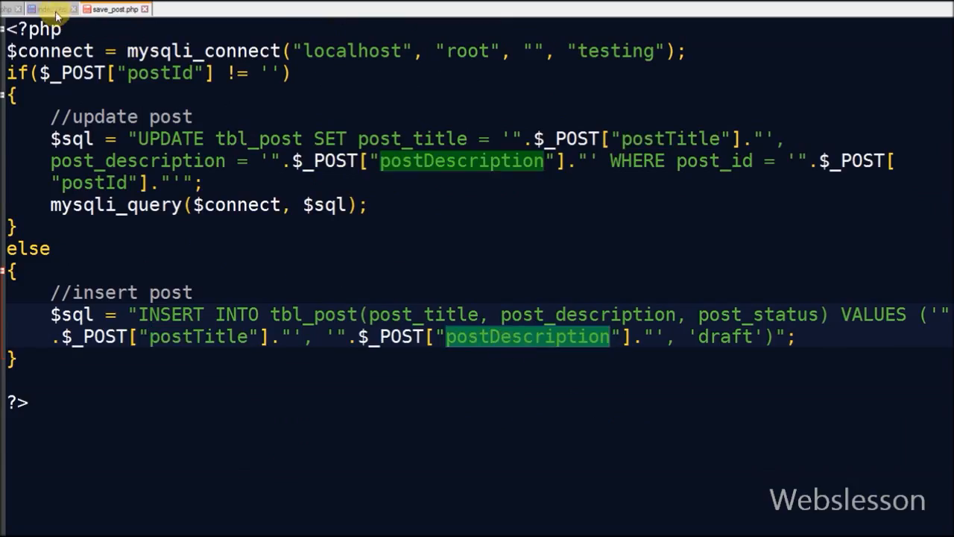
{"action": "left_click", "coordinate": [51, 8]}
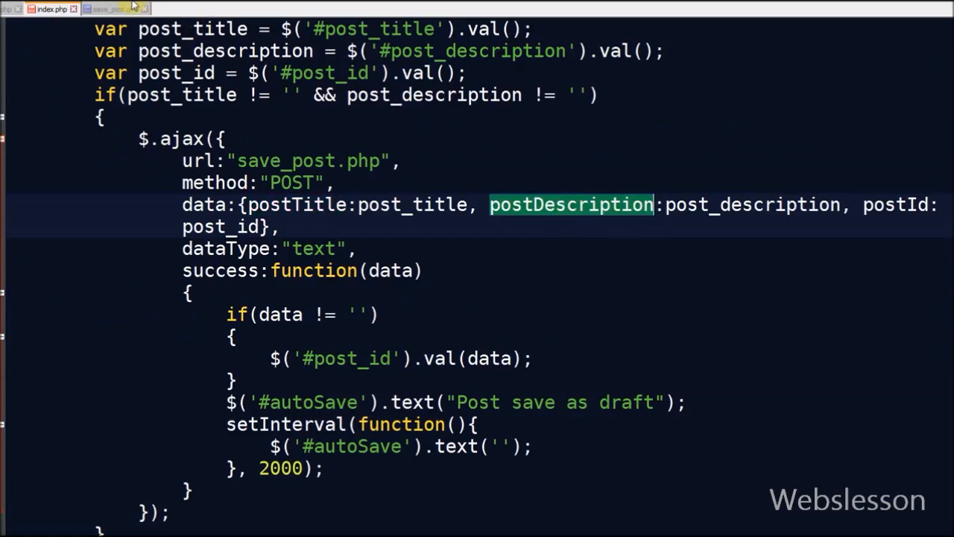
{"action": "left_click", "coordinate": [112, 9]}
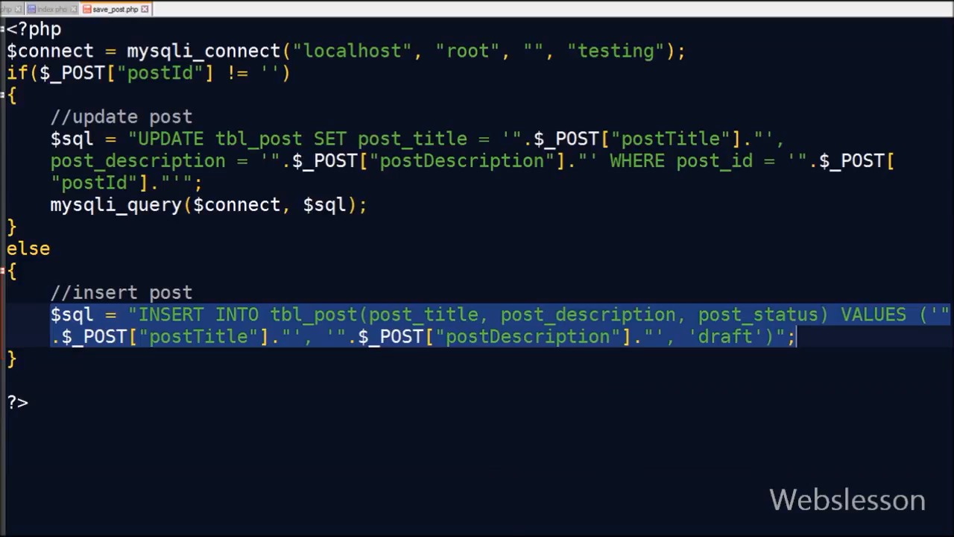
{"action": "type", "text": "mysqli_query($connect, $sql);"}
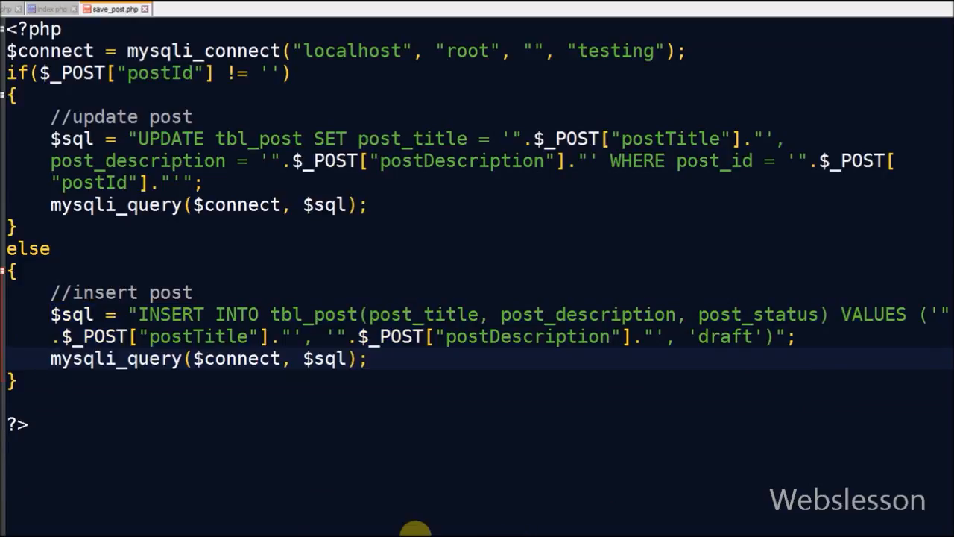
{"action": "mouse_move", "coordinate": [248, 360]}
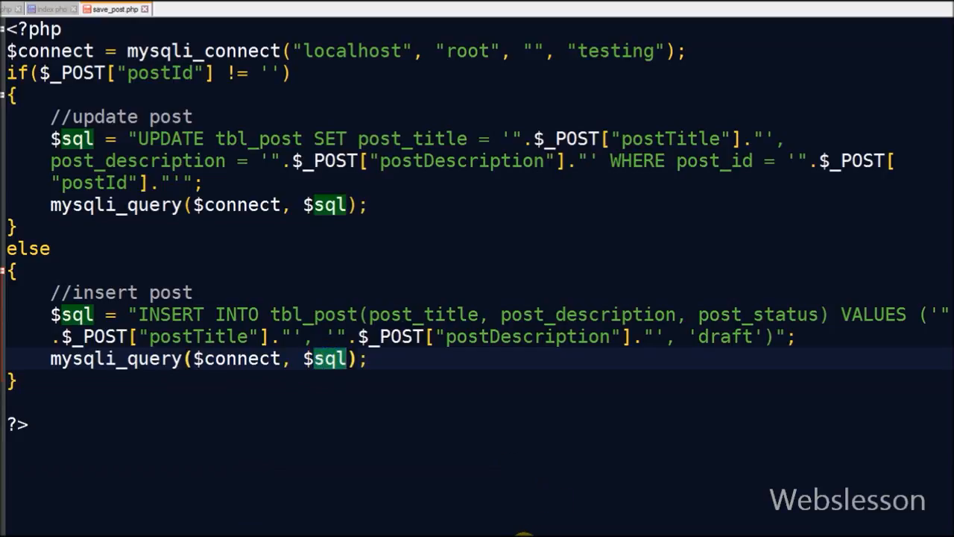
{"action": "type", "text": "echo mysqli_insert_id($connect);"}
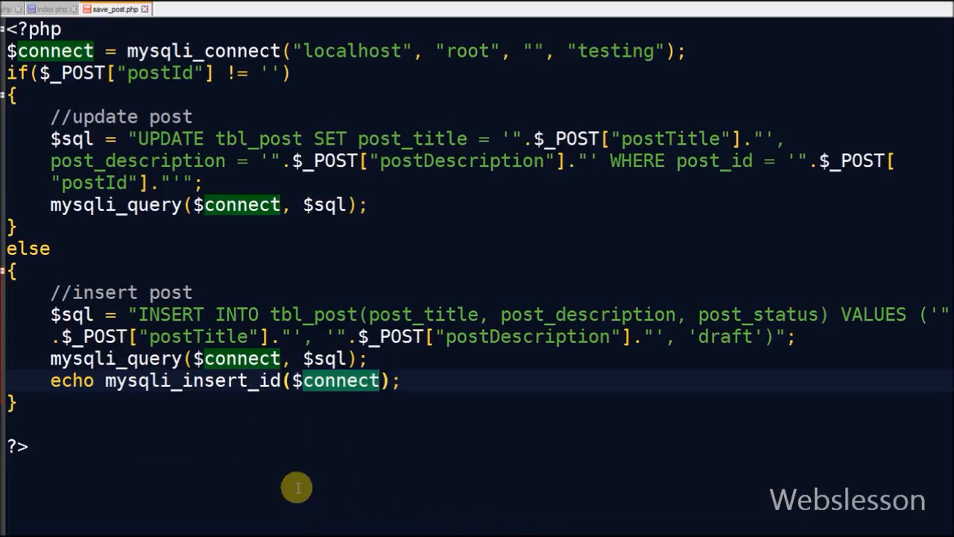
{"action": "double_click", "coordinate": [191, 380]}
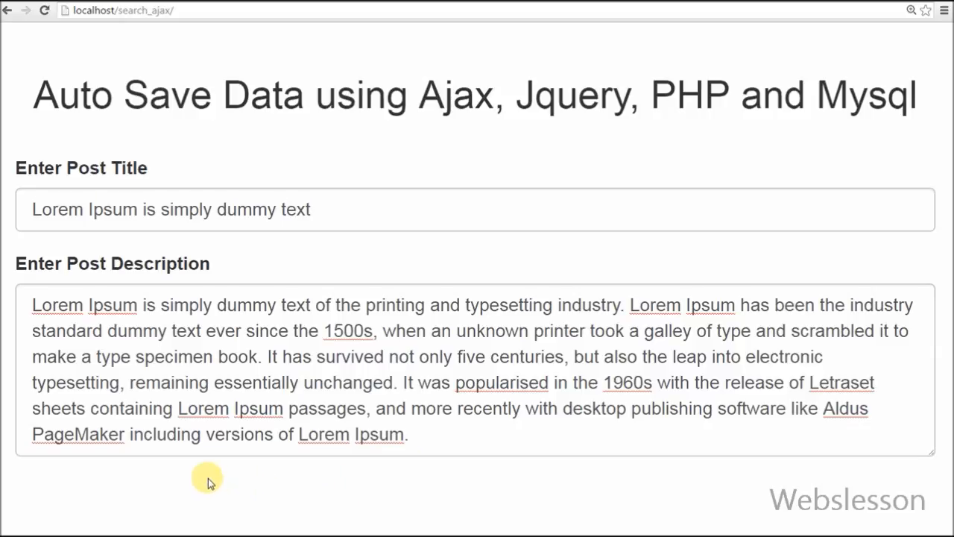
{"action": "mouse_move", "coordinate": [166, 480]}
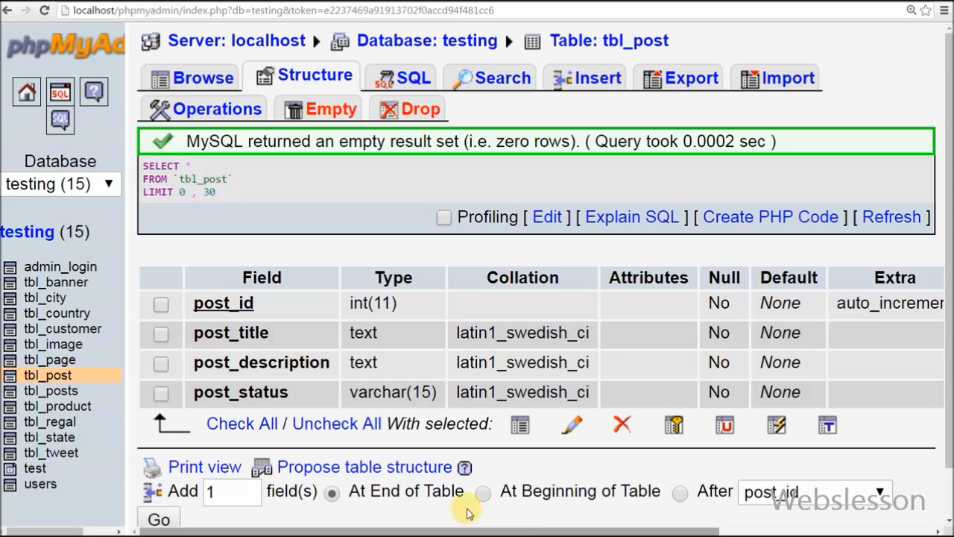
- Browse tbl_post in the testing database and confirm it returns zero rows
{"action": "left_click", "coordinate": [199, 75]}
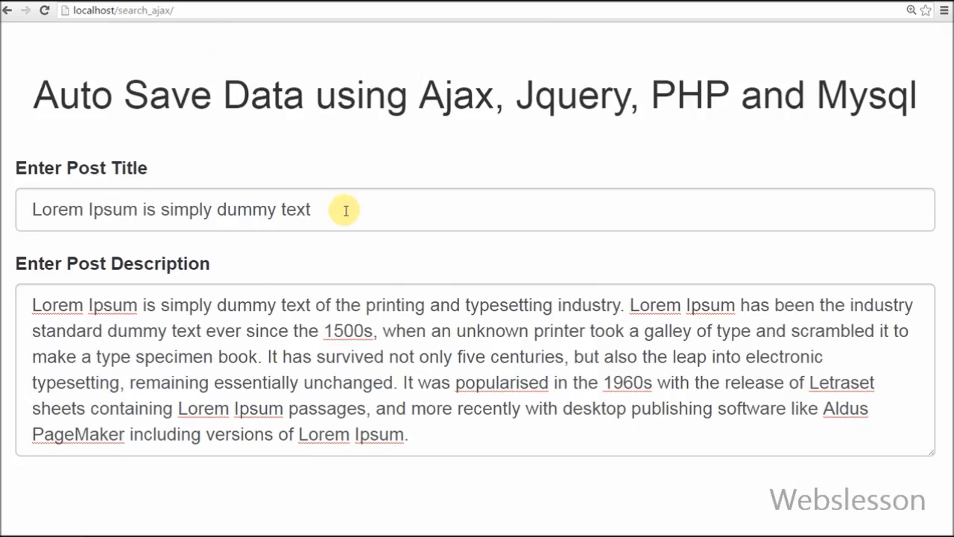
- Prepend 'Testing' to the Enter Post Title field so the form auto-saves
{"action": "type", "text": "T"}
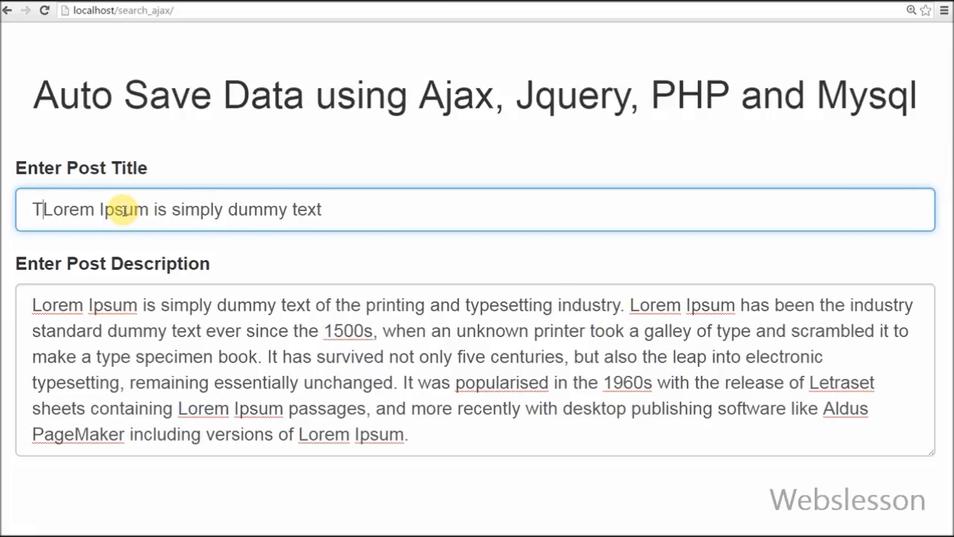
{"action": "type", "text": "esting"}
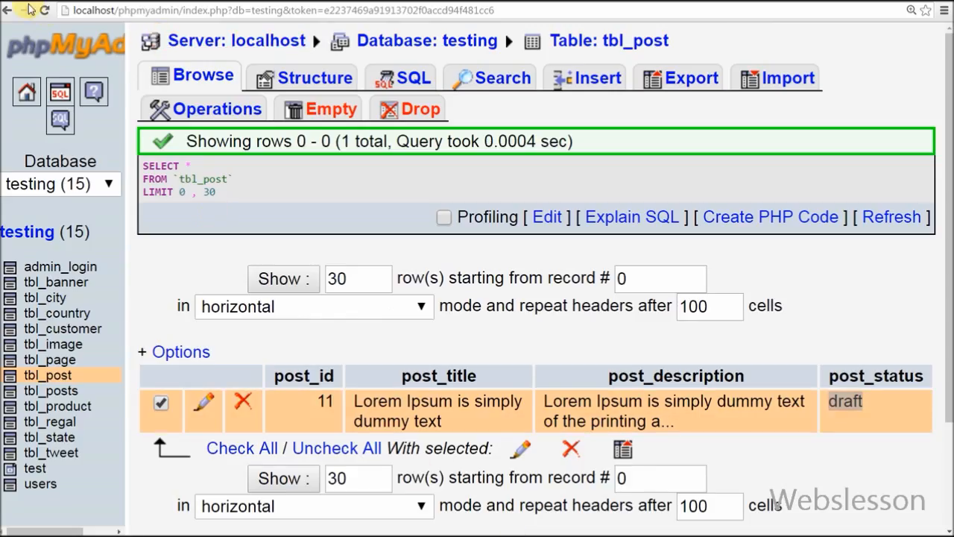
- Return from phpMyAdmin's draft row 11 to the browser post form
{"action": "left_click", "coordinate": [200, 74]}
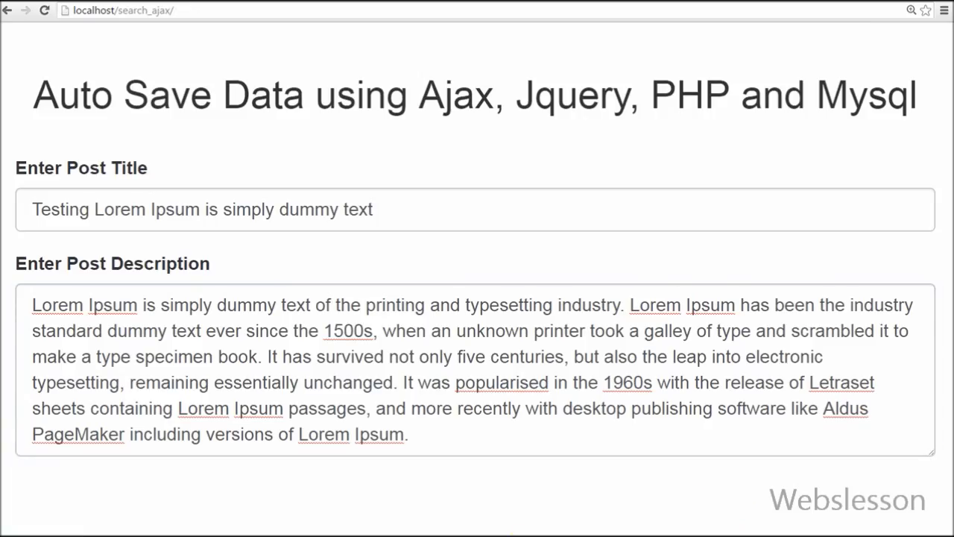
{"action": "mouse_move", "coordinate": [850, 498]}
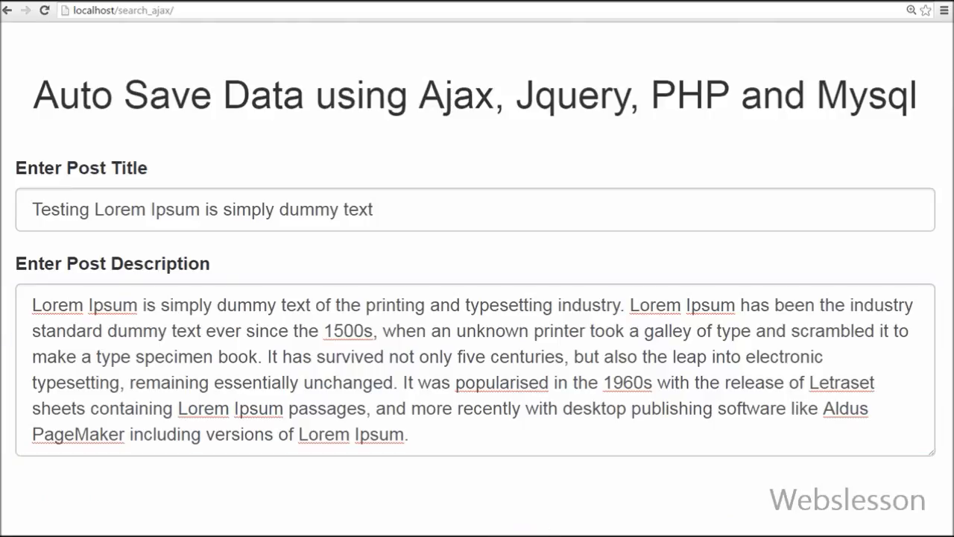
{"action": "mouse_move", "coordinate": [738, 495]}
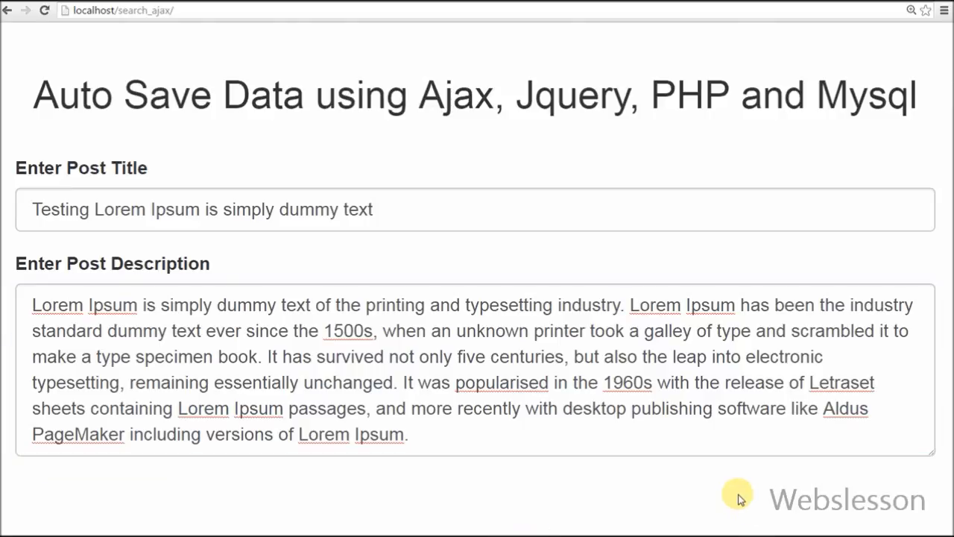